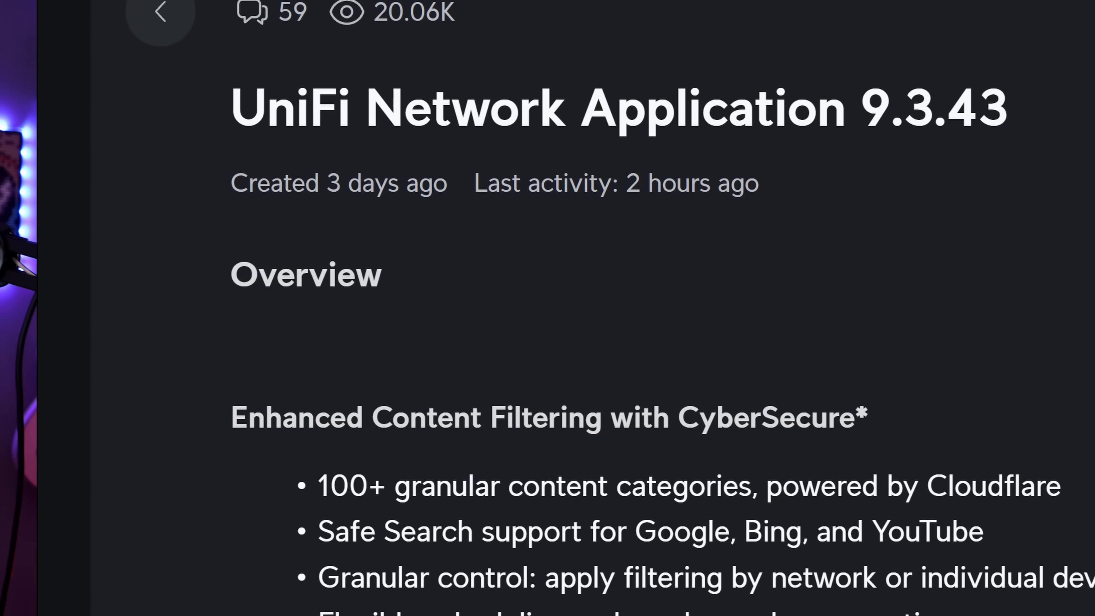
# - Switch from the 9.3.43 release notes to the live console's Client Devices table
pyautogui.click(161, 7)
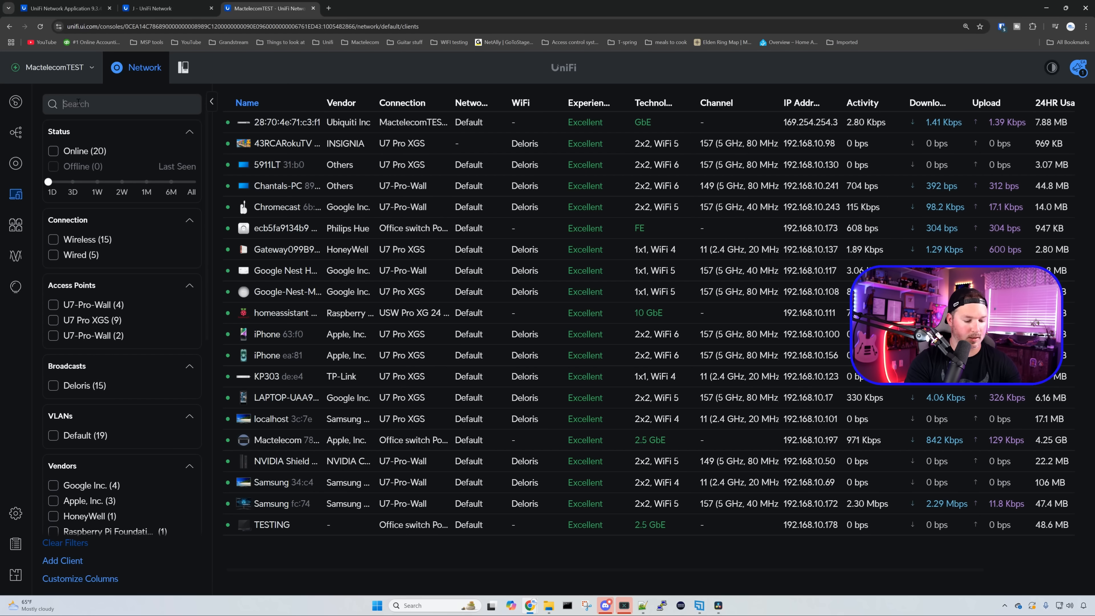
pyautogui.write('chrom')
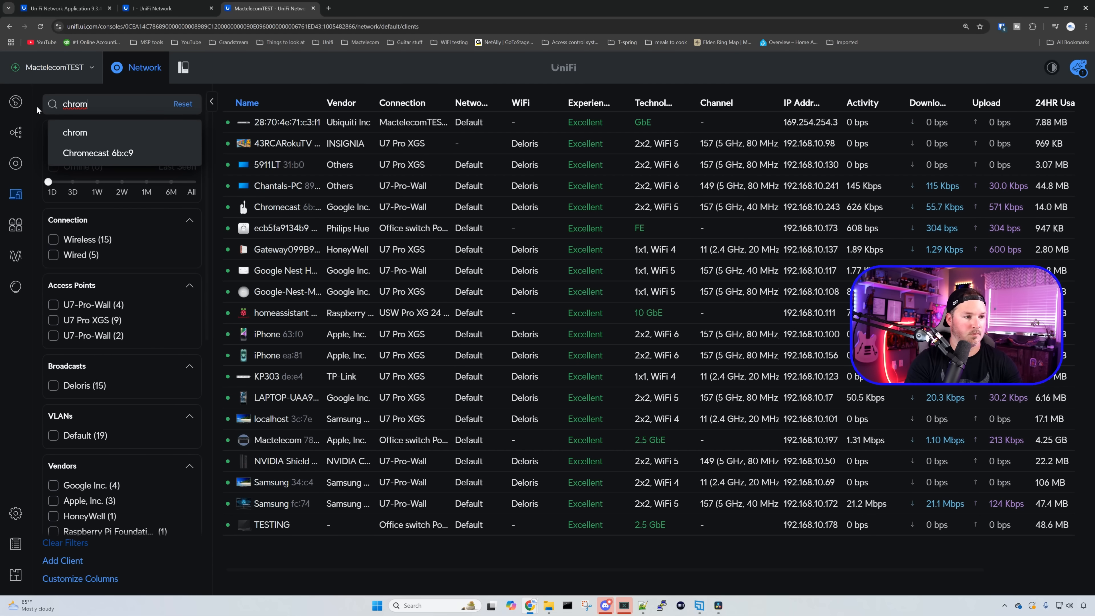
pyautogui.click(99, 153)
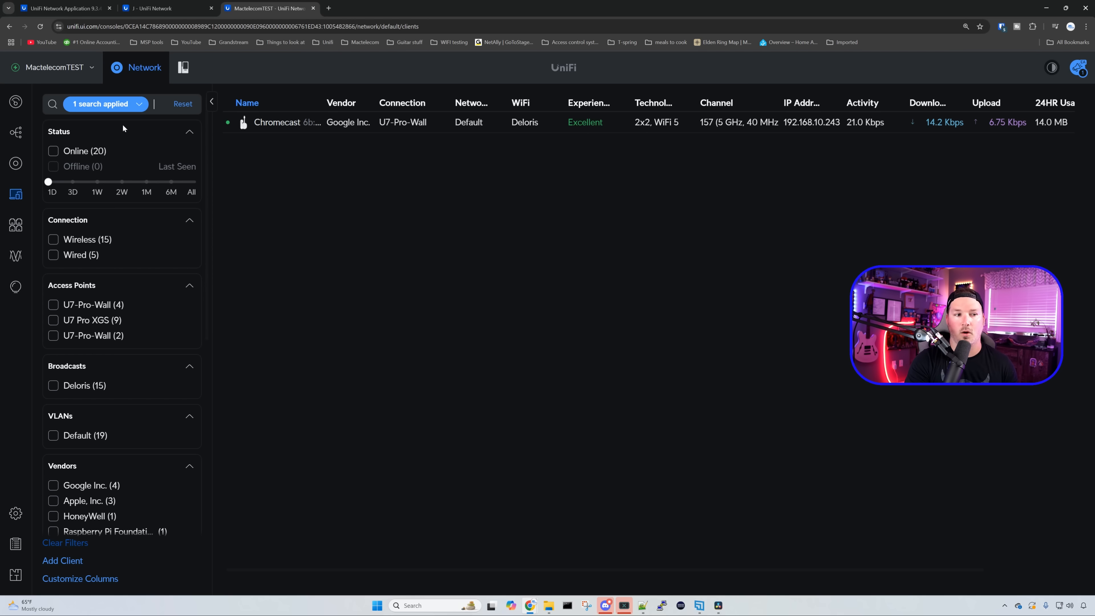
pyautogui.click(183, 103)
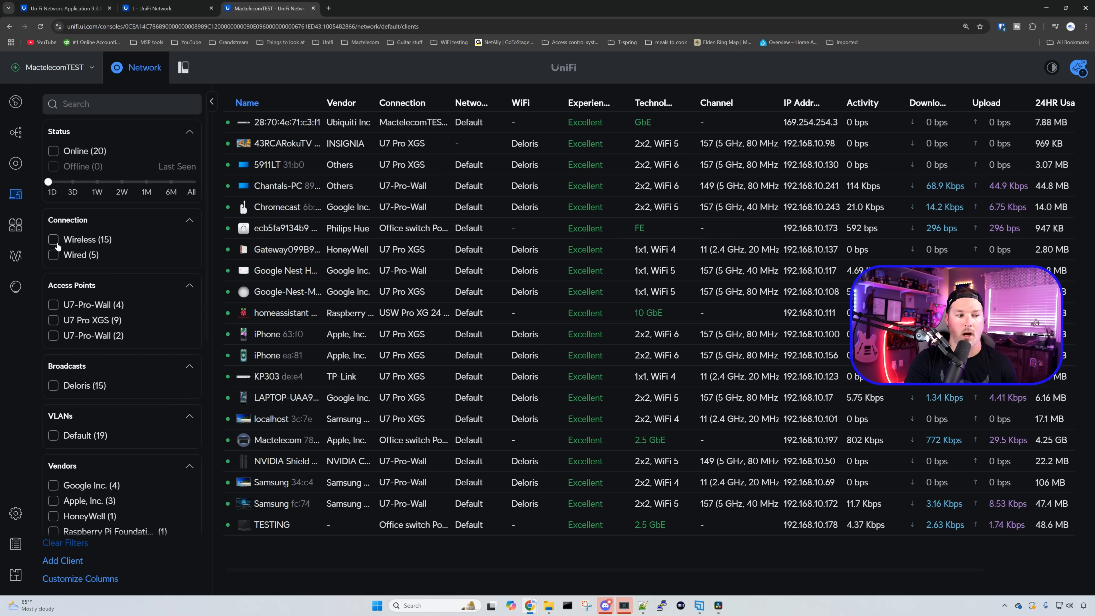
pyautogui.click(53, 239)
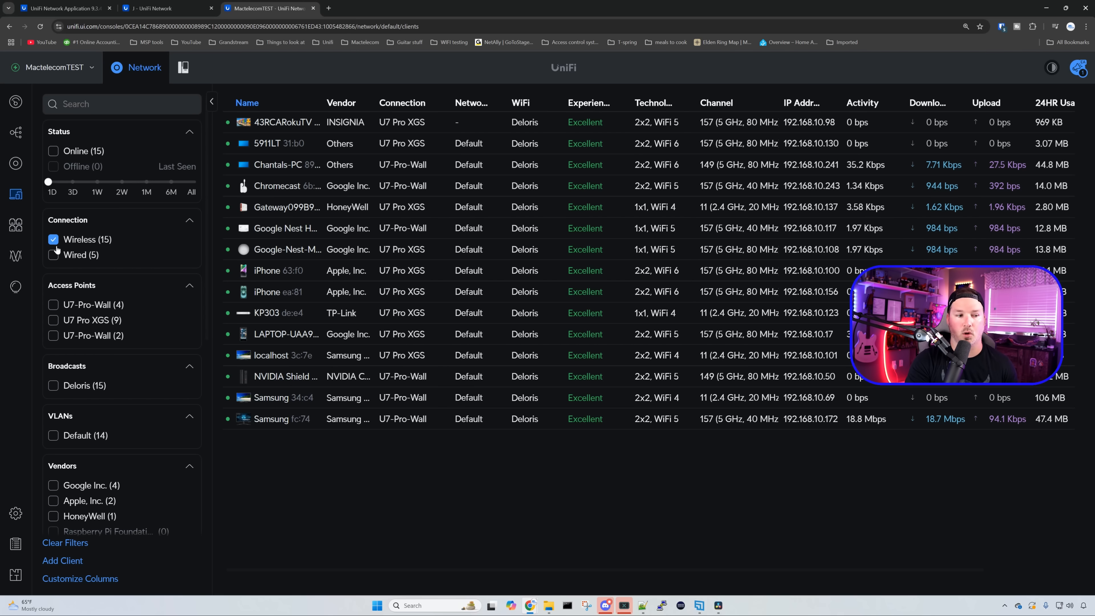
pyautogui.click(53, 239)
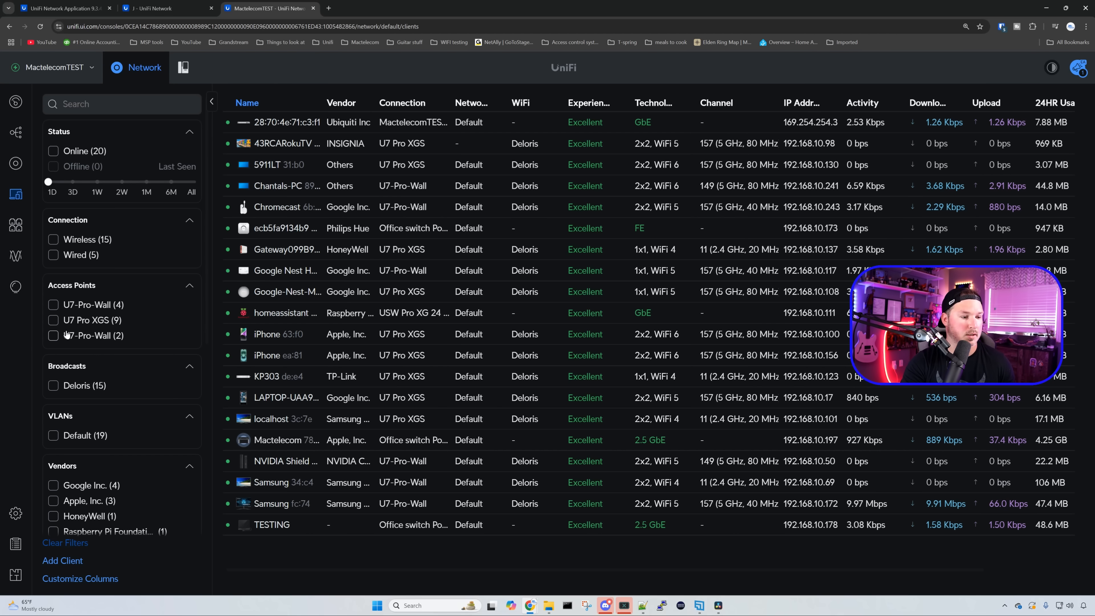
pyautogui.click(53, 336)
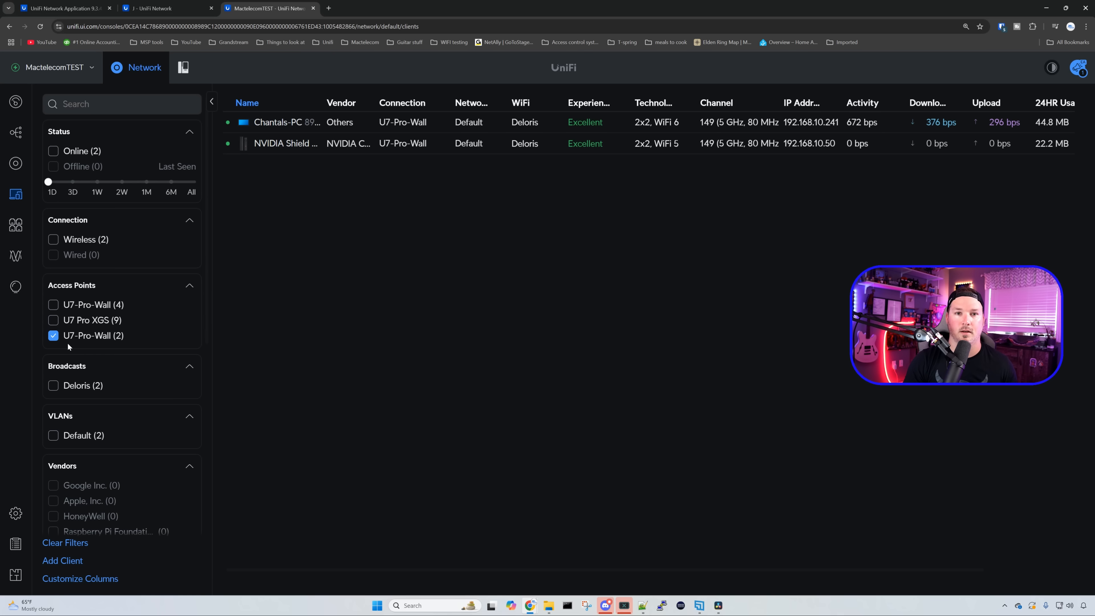
pyautogui.click(53, 336)
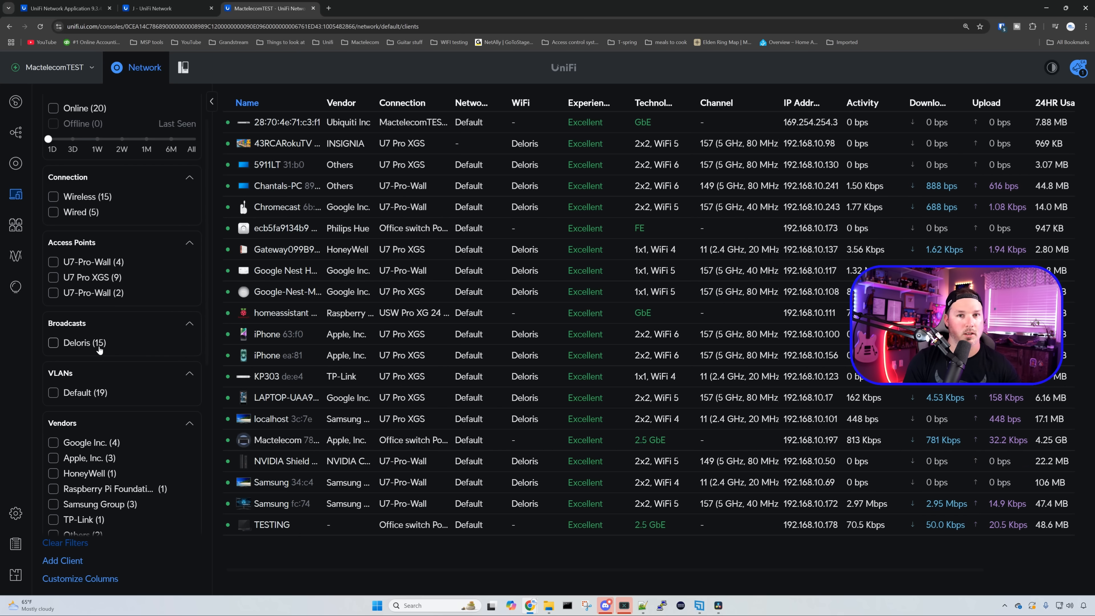
pyautogui.scroll(-3)
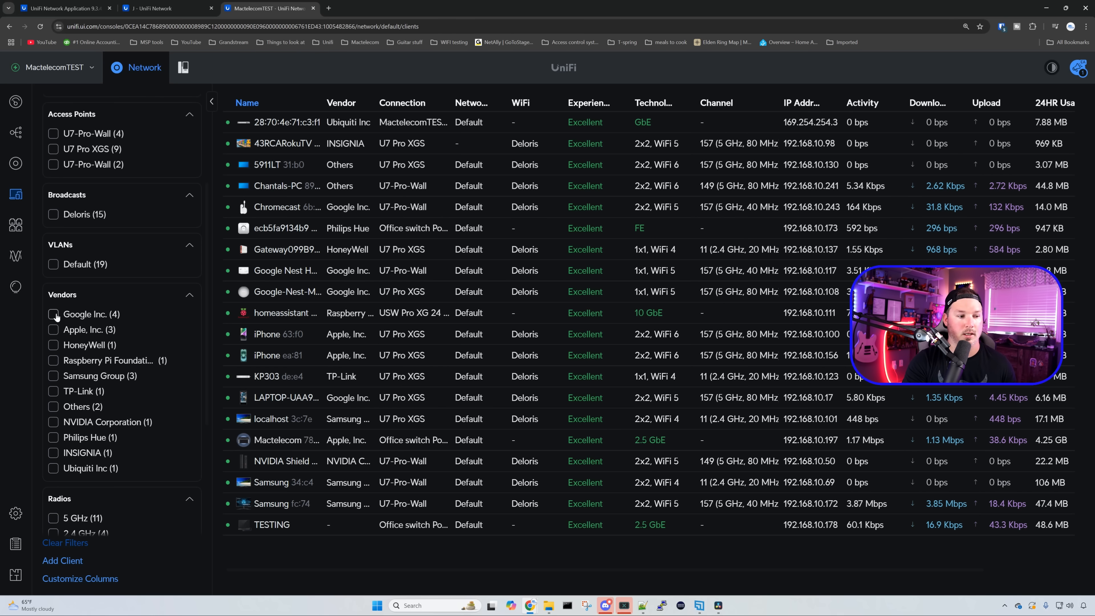
pyautogui.click(53, 314)
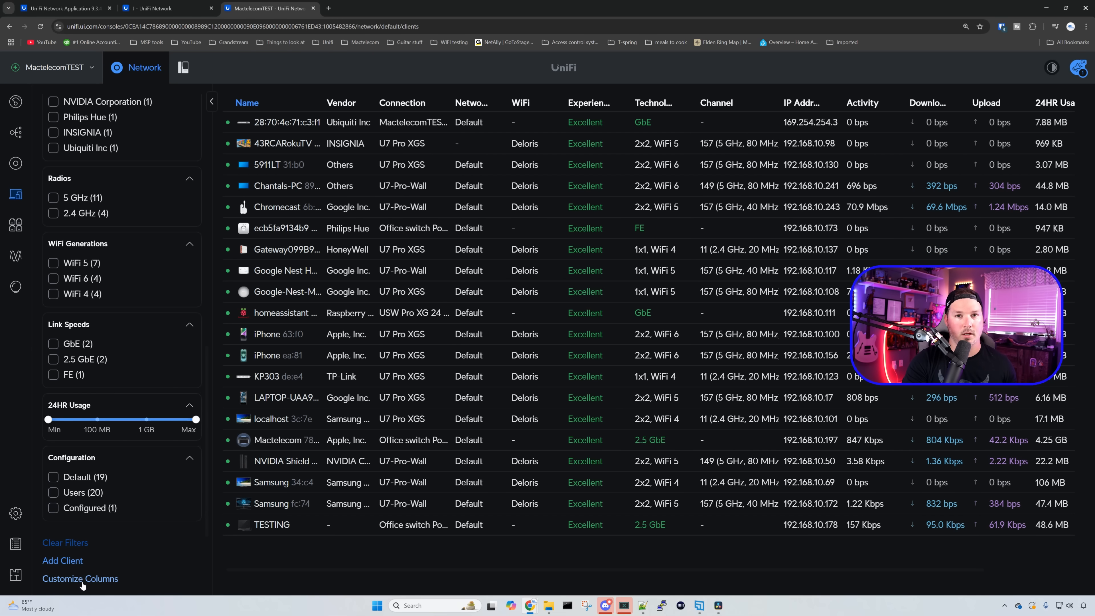
# - Bring up the Customize Columns options for the client table
pyautogui.click(80, 578)
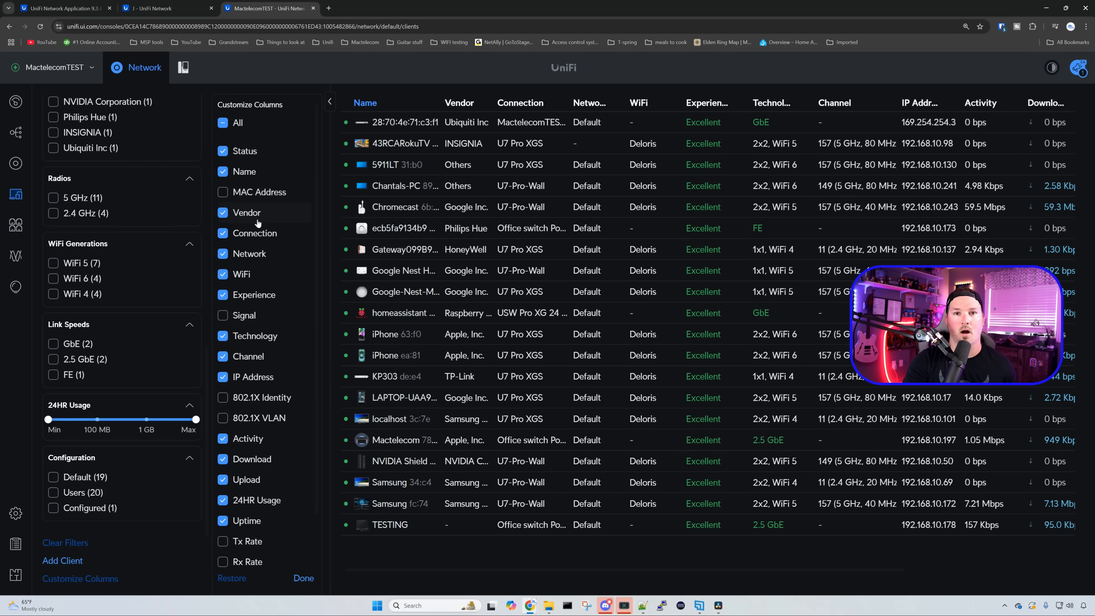
pyautogui.moveTo(253, 204)
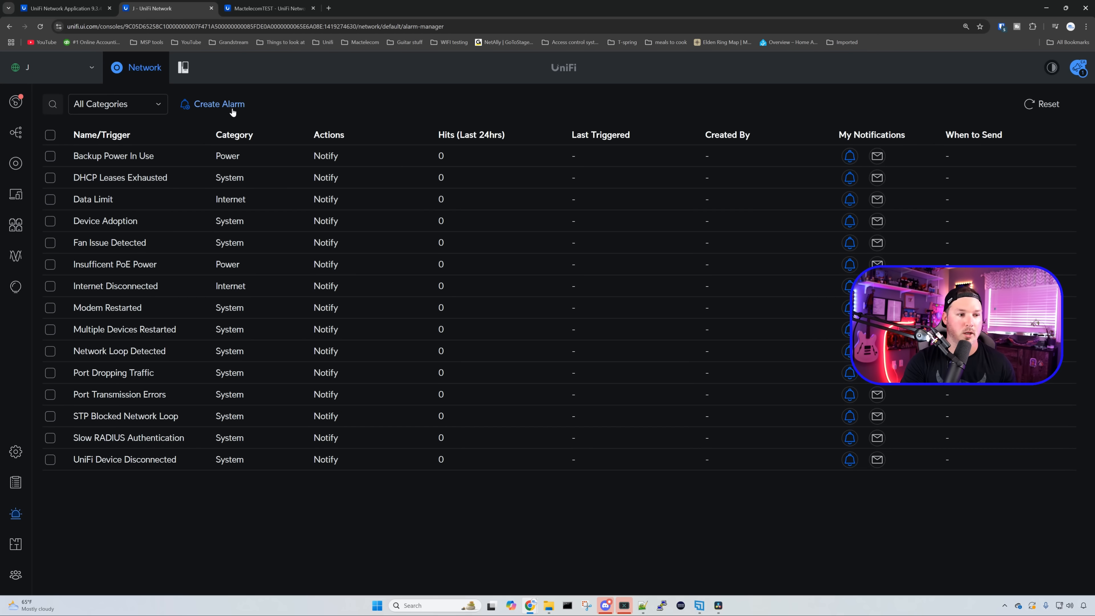
# - Create a new alarm and browse Internet, Power, Security and Monitoring trigger categories
pyautogui.click(217, 104)
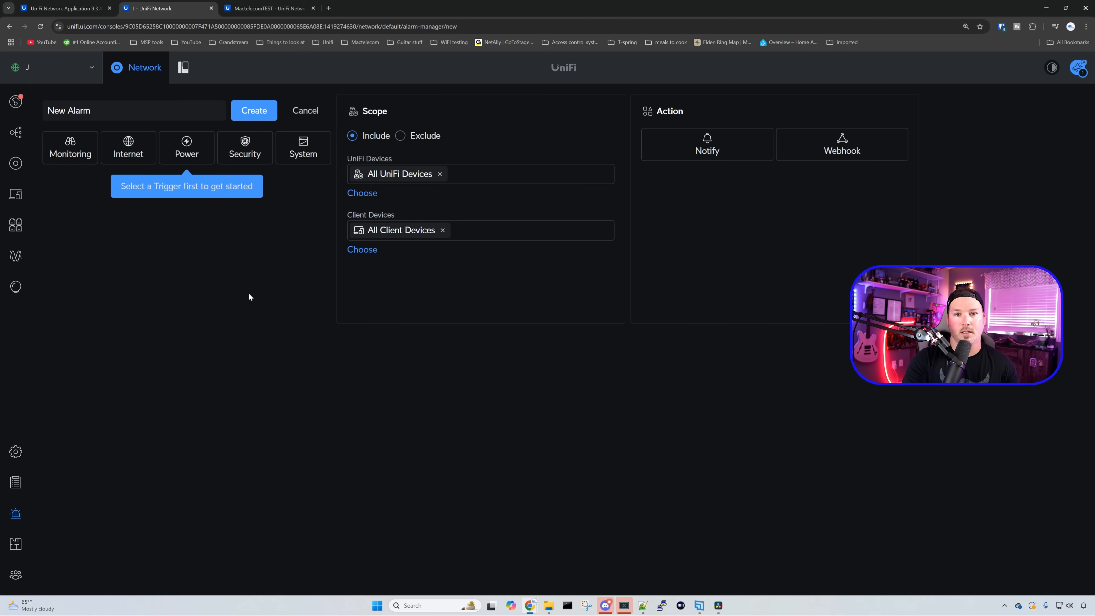
pyautogui.click(70, 147)
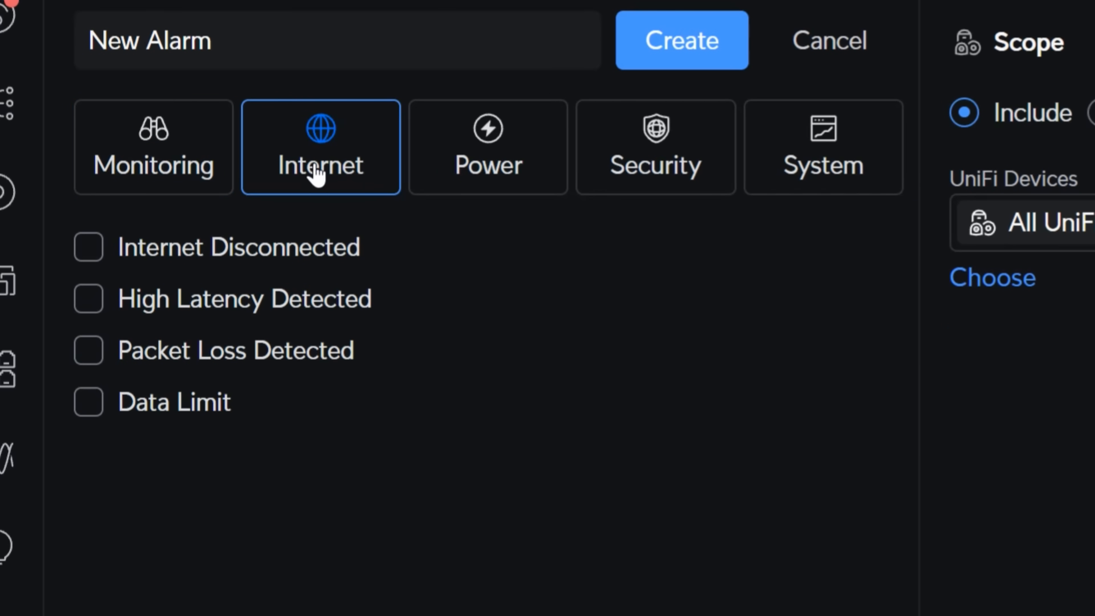
pyautogui.moveTo(332, 252)
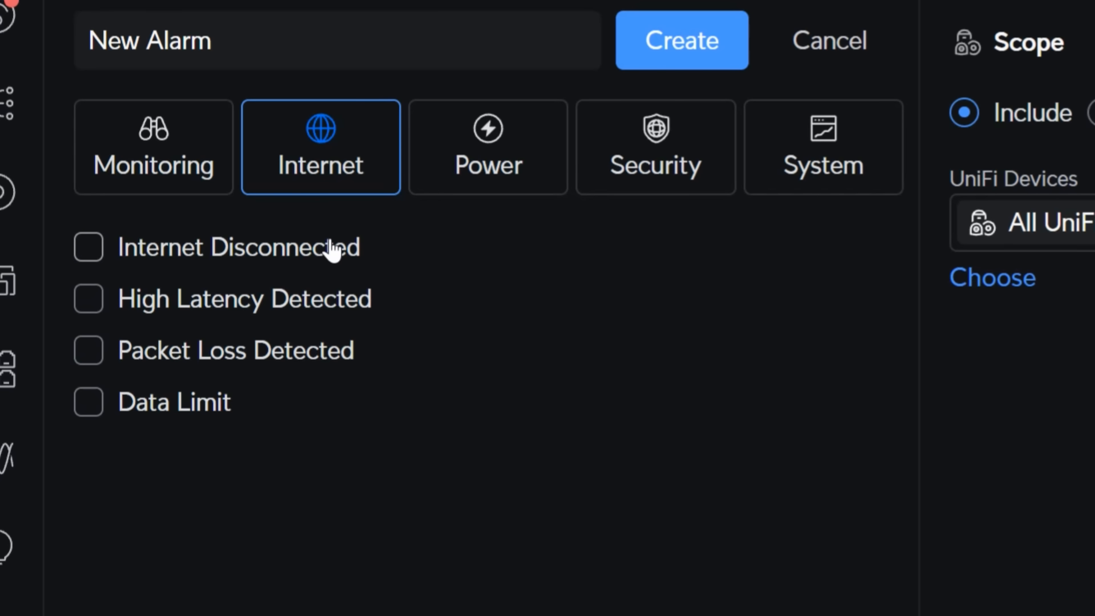
pyautogui.click(488, 147)
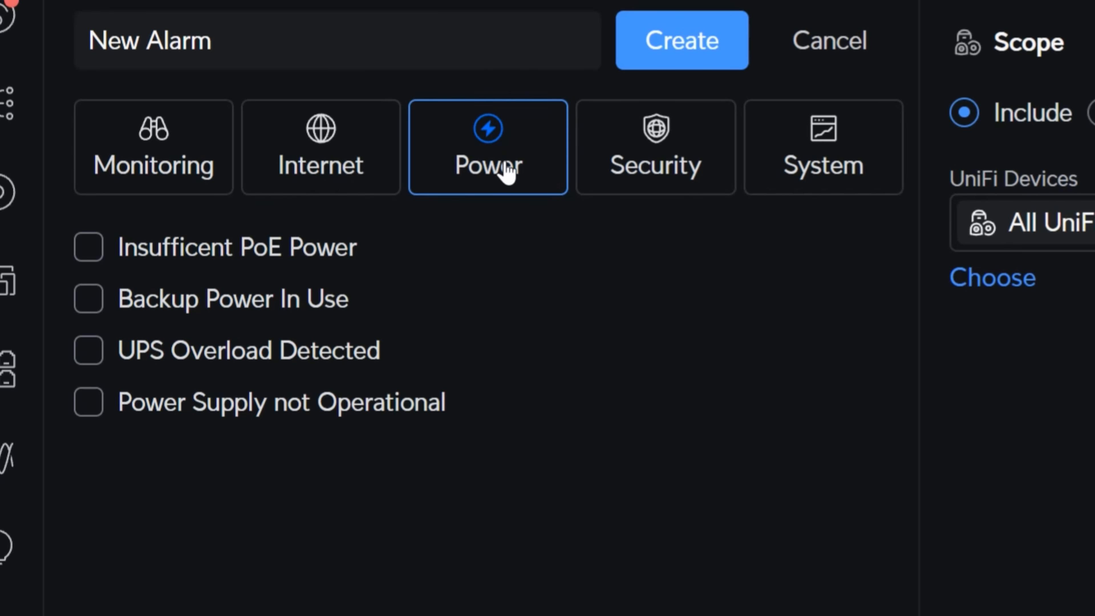
pyautogui.click(655, 146)
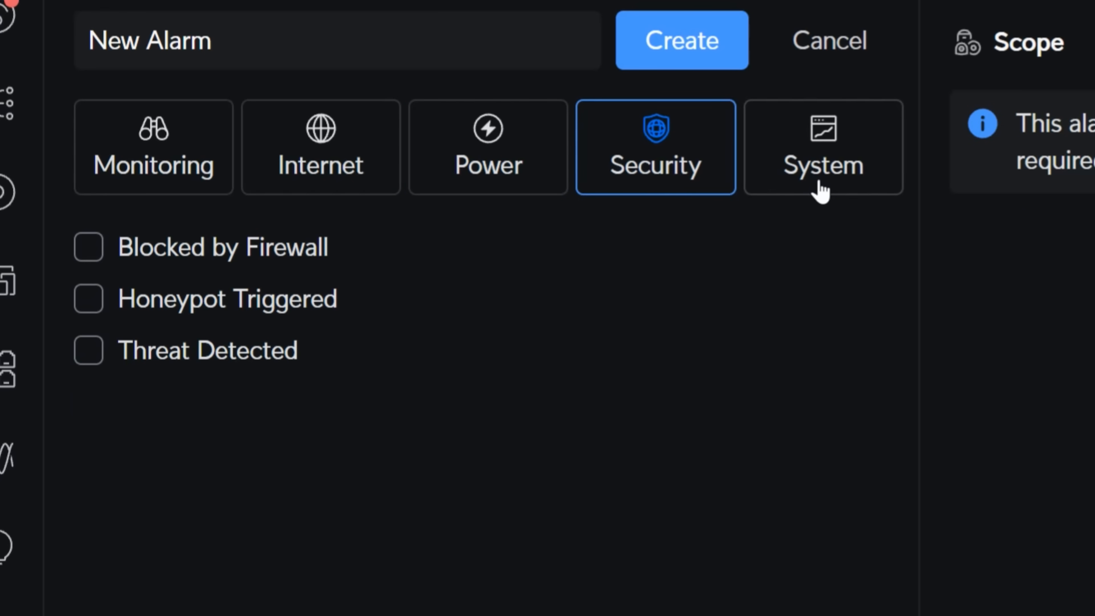
pyautogui.click(69, 147)
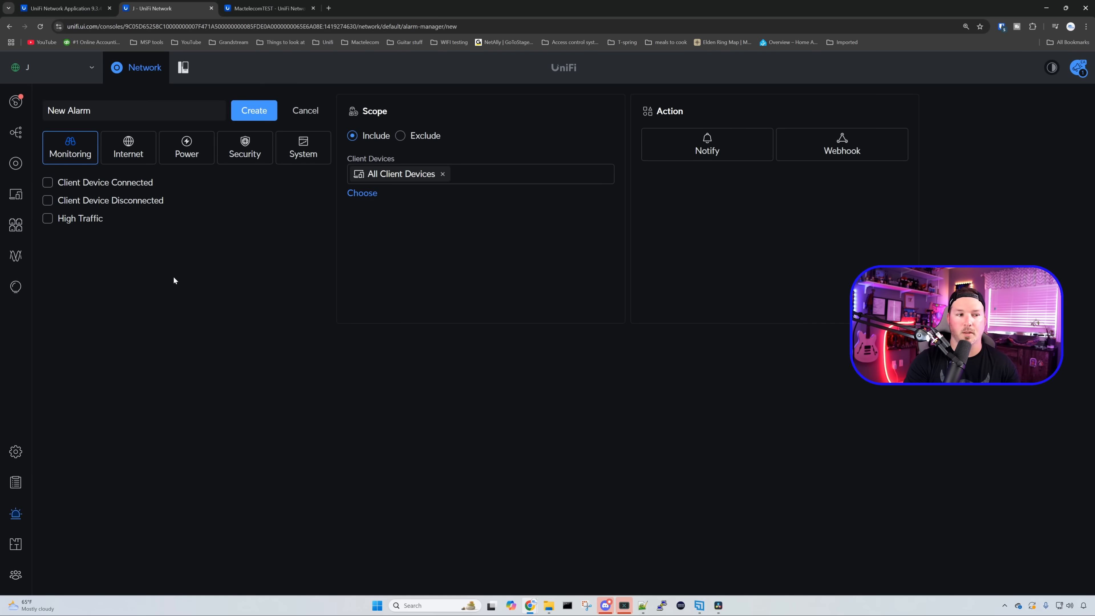
# - Trigger the alarm on Client Device Disconnected with a Notify action
pyautogui.click(47, 200)
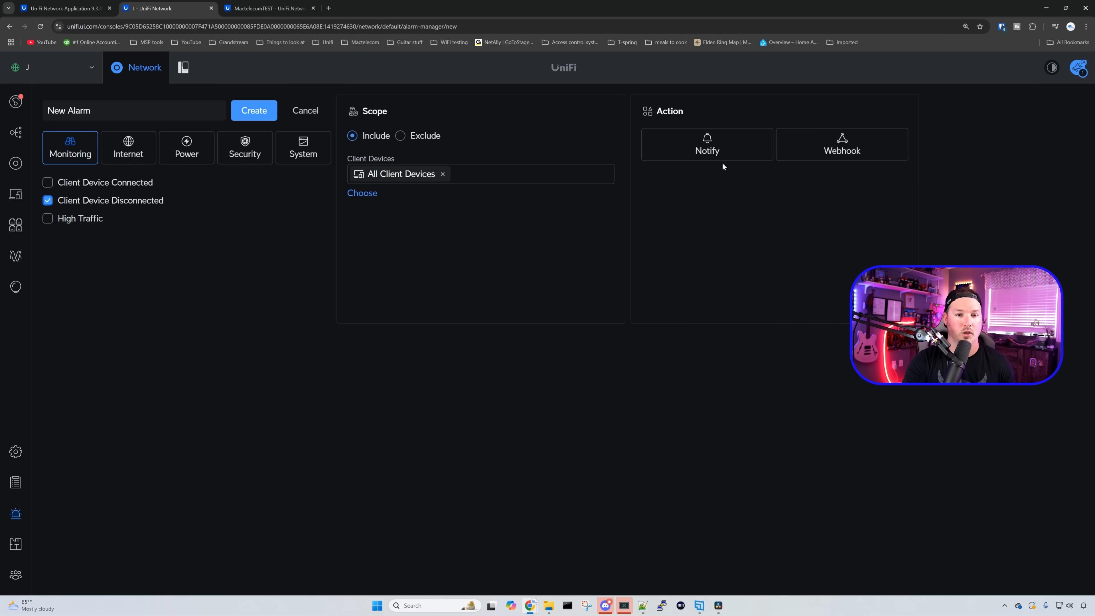
pyautogui.click(706, 144)
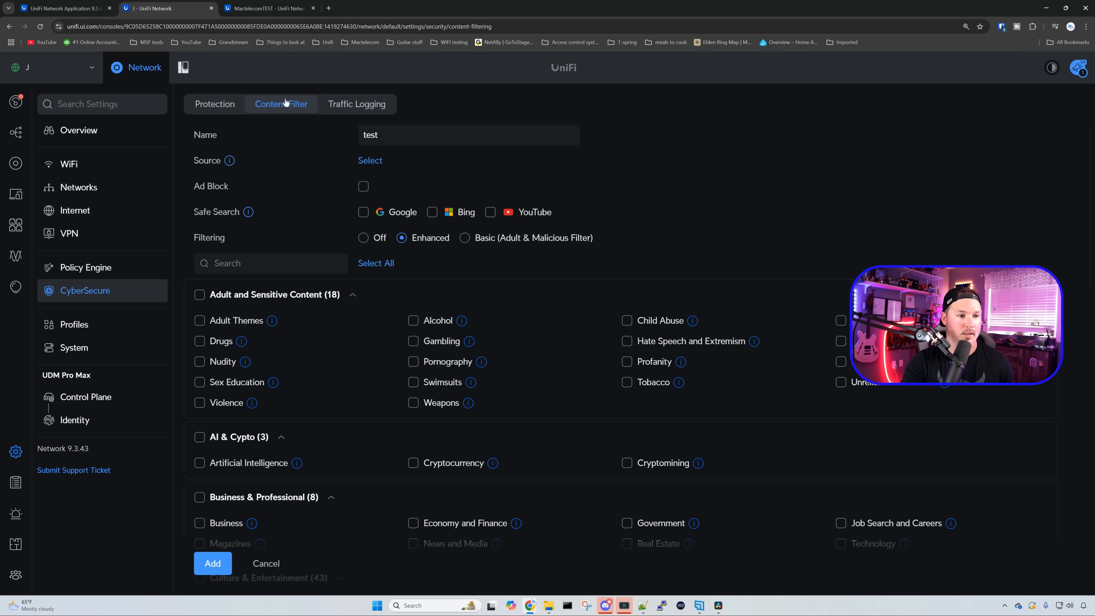
pyautogui.moveTo(499, 166)
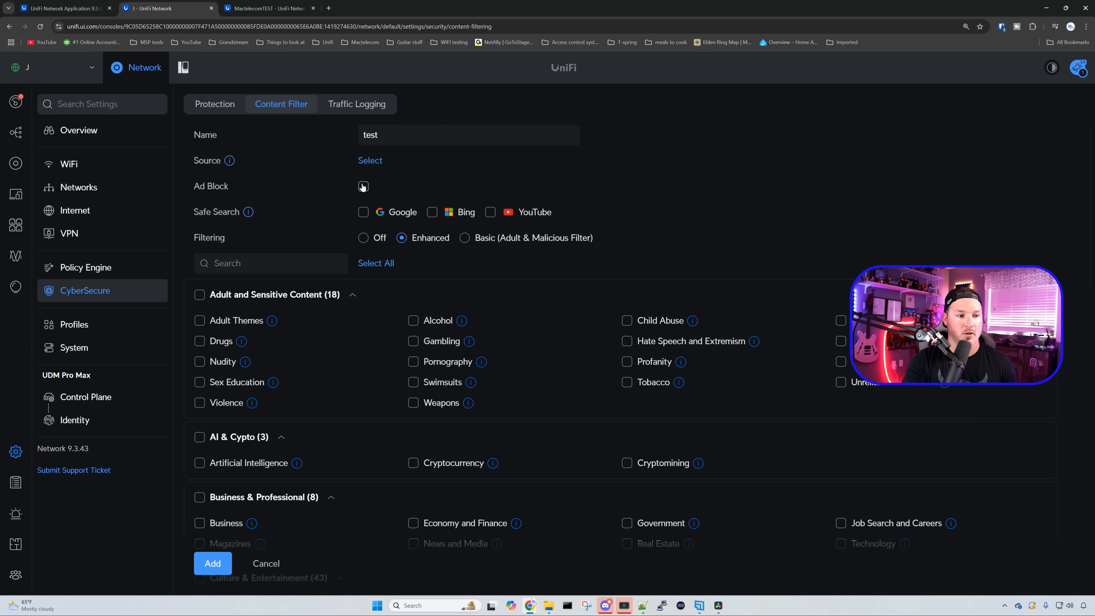
pyautogui.moveTo(264, 201)
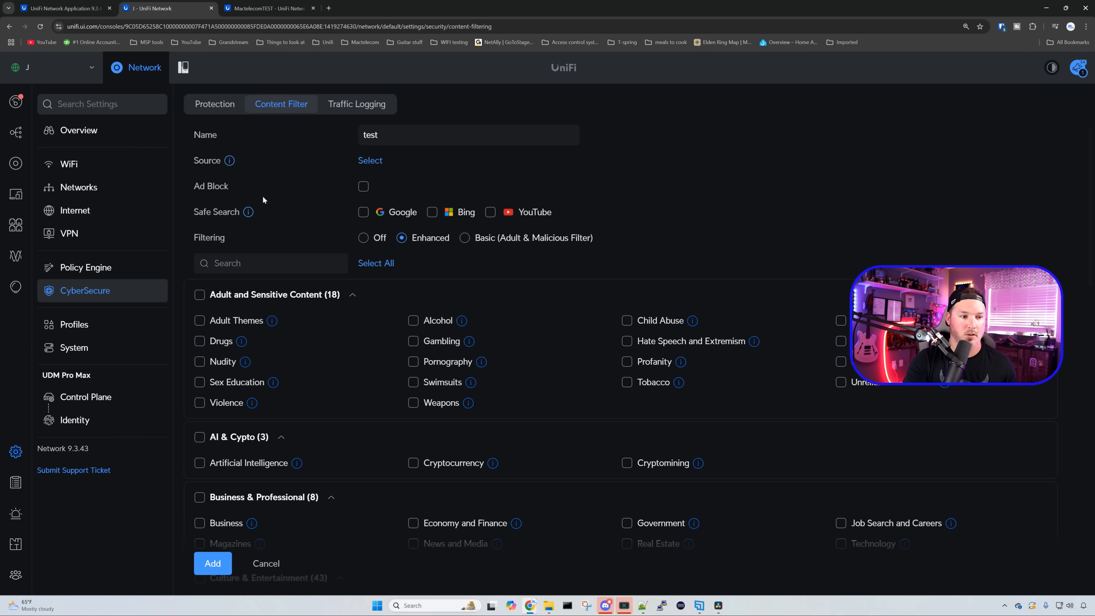
pyautogui.moveTo(249, 211)
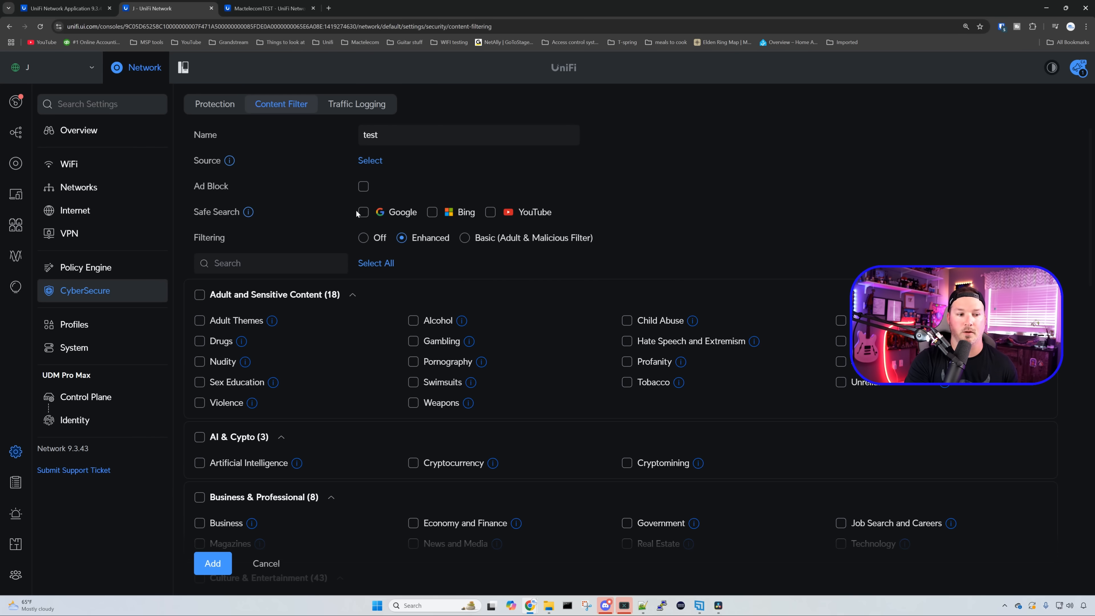
pyautogui.moveTo(464, 238)
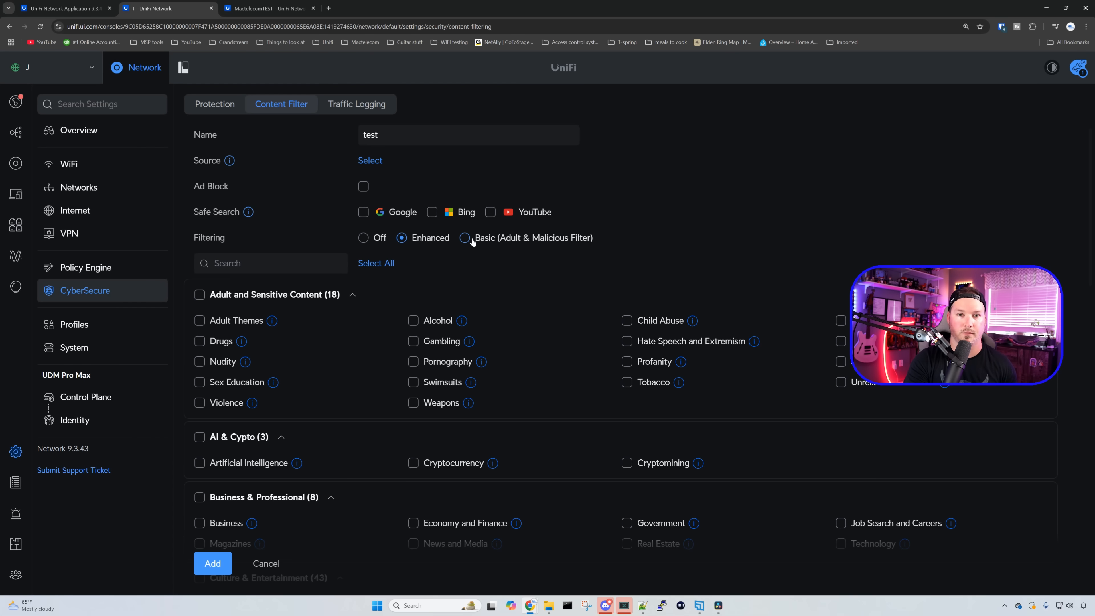
# - Scroll through all the Content Filter category checkboxes of the test filter
pyautogui.scroll(-3)
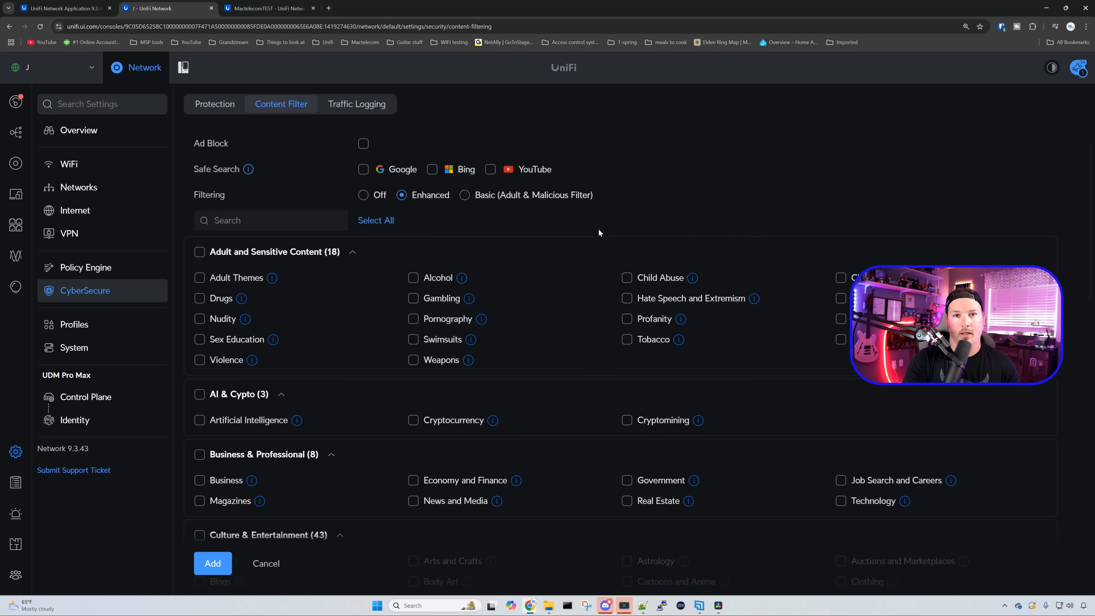
pyautogui.moveTo(243, 253)
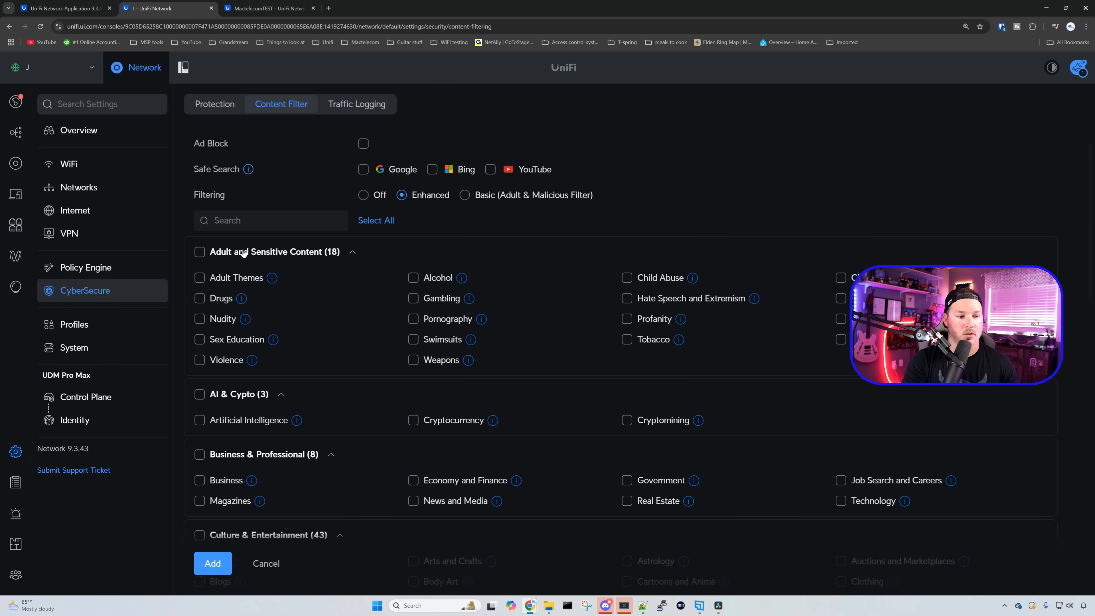
pyautogui.scroll(-3)
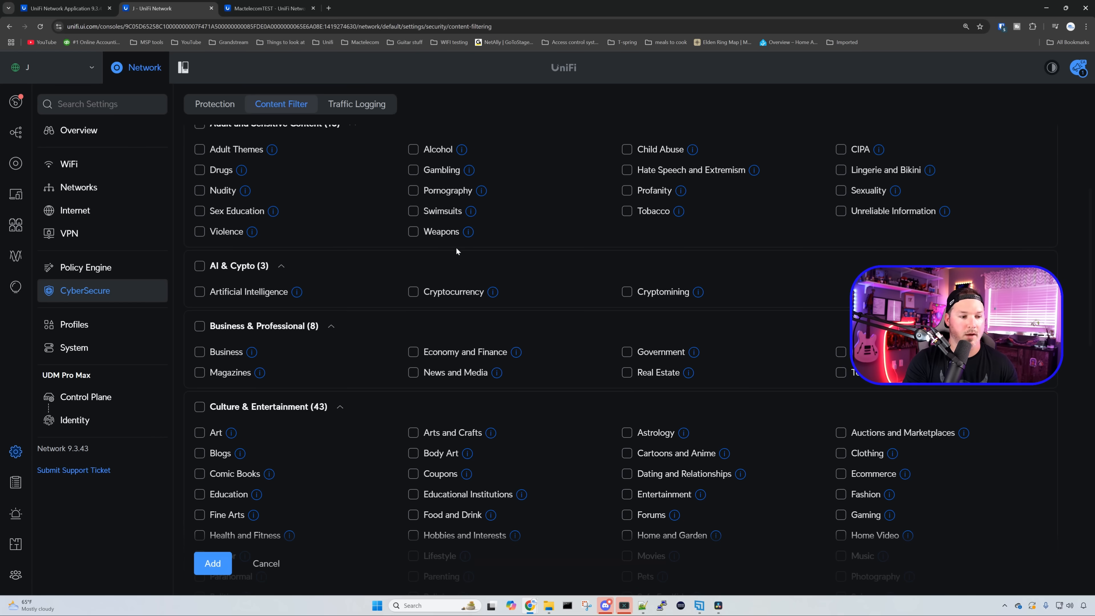
pyautogui.scroll(-3)
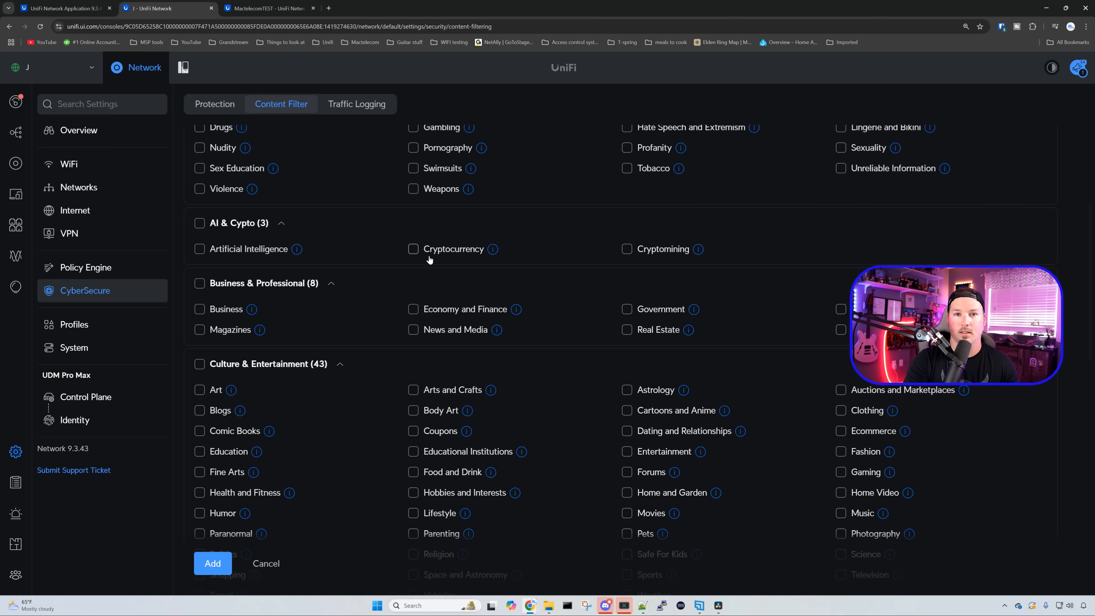
pyautogui.scroll(-3)
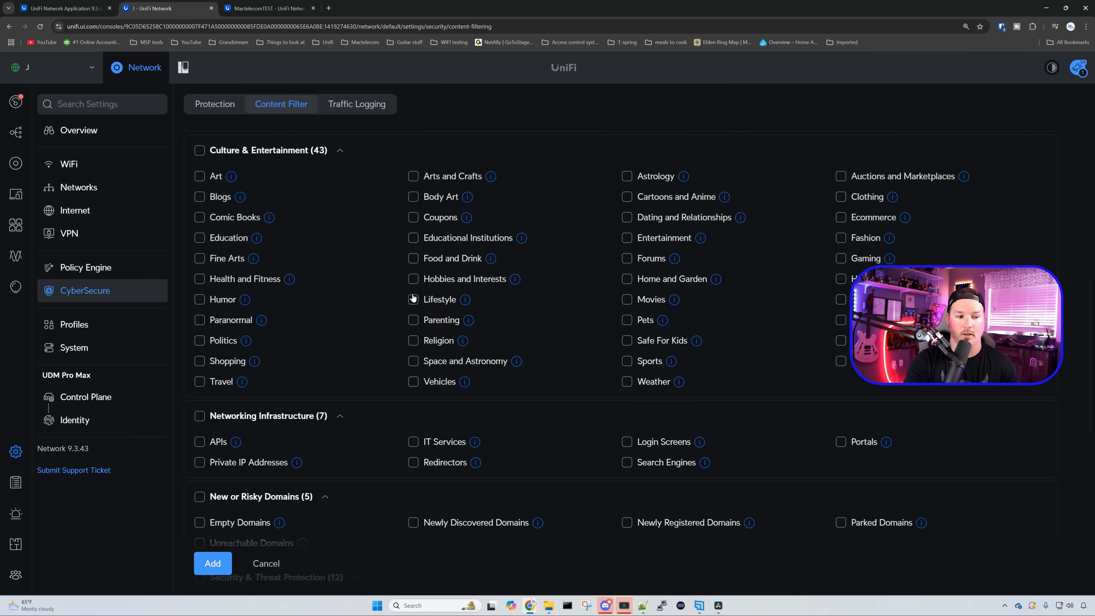
pyautogui.scroll(-3)
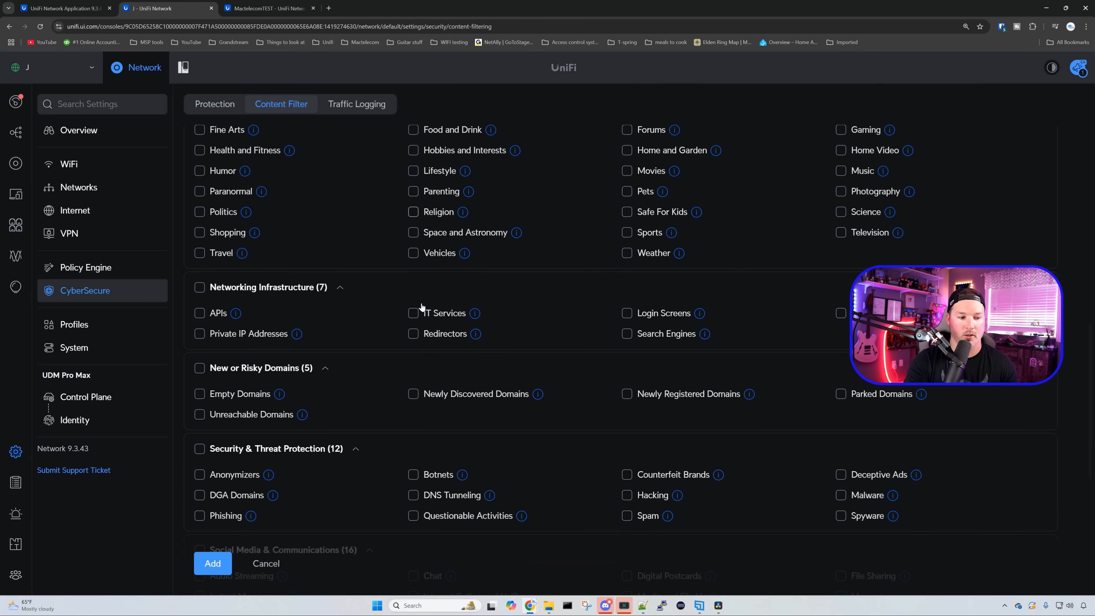
pyautogui.scroll(-3)
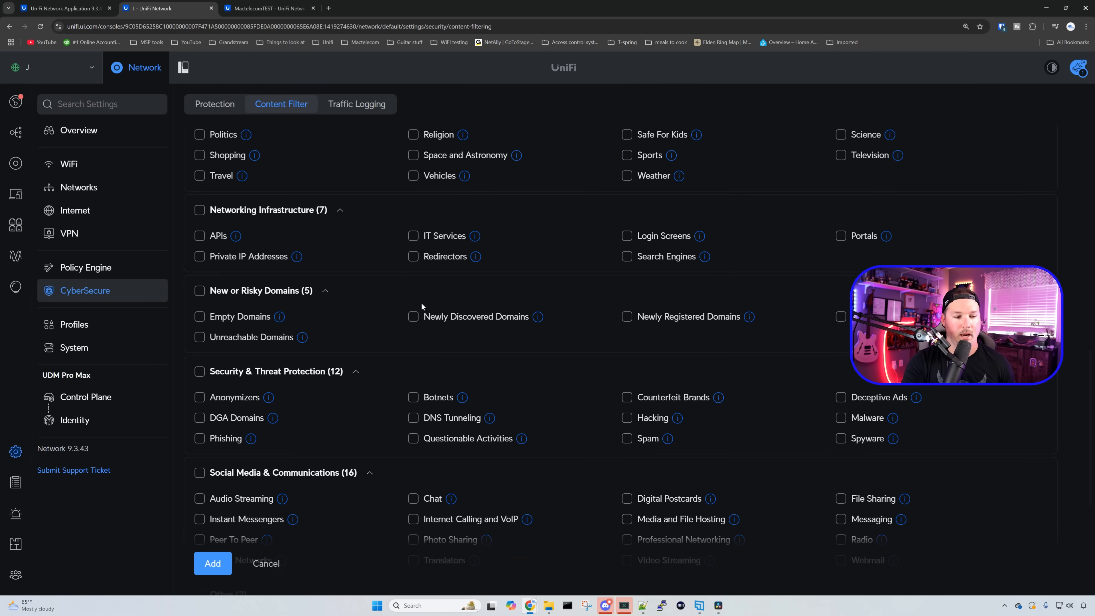
pyautogui.scroll(-3)
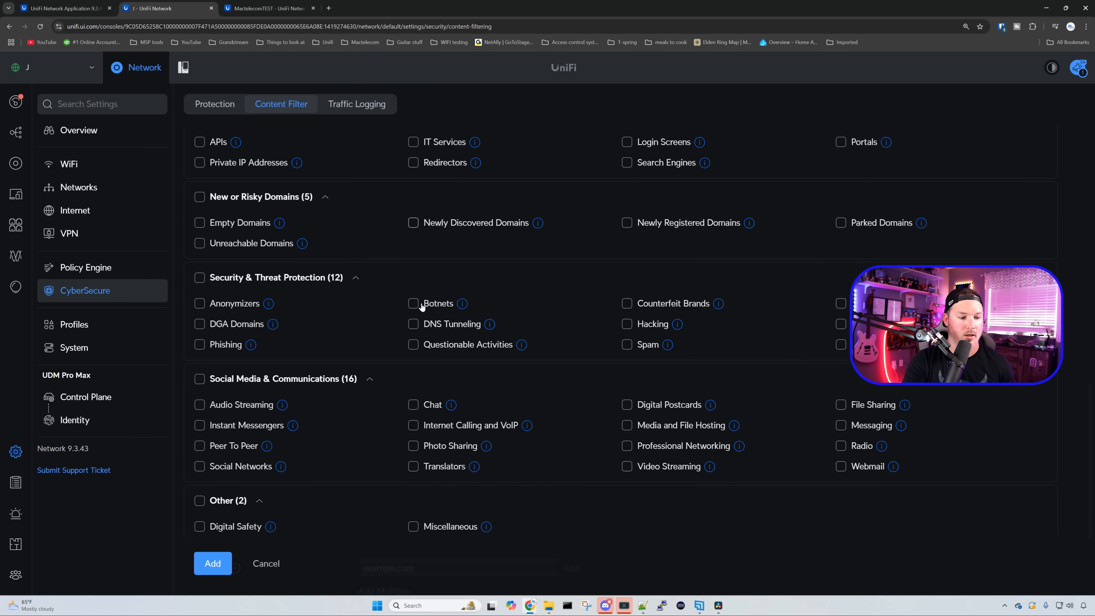
pyautogui.scroll(-3)
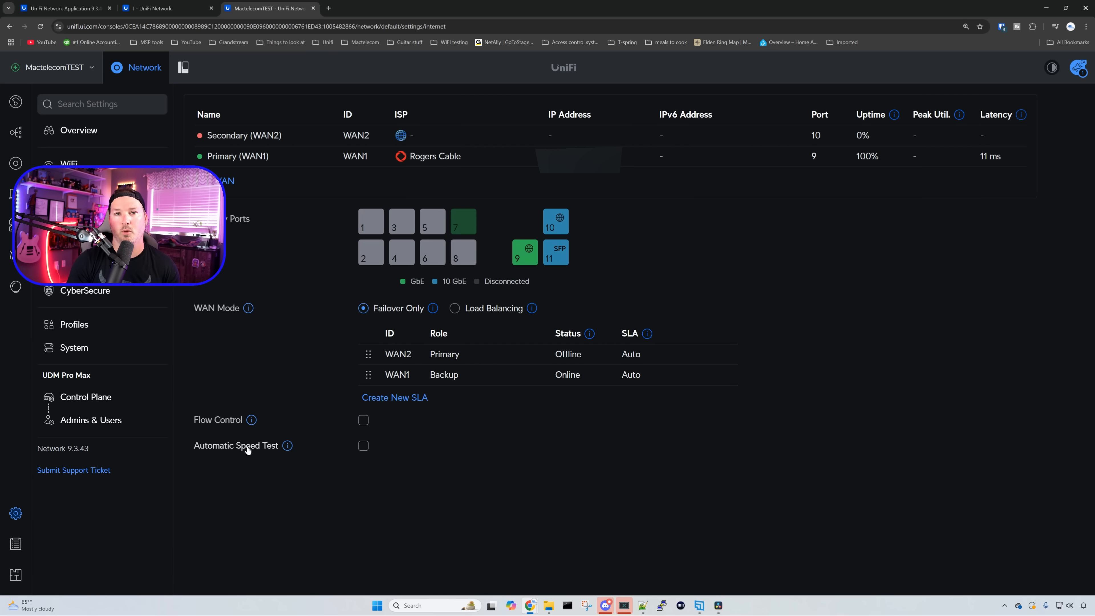
pyautogui.moveTo(710, 541)
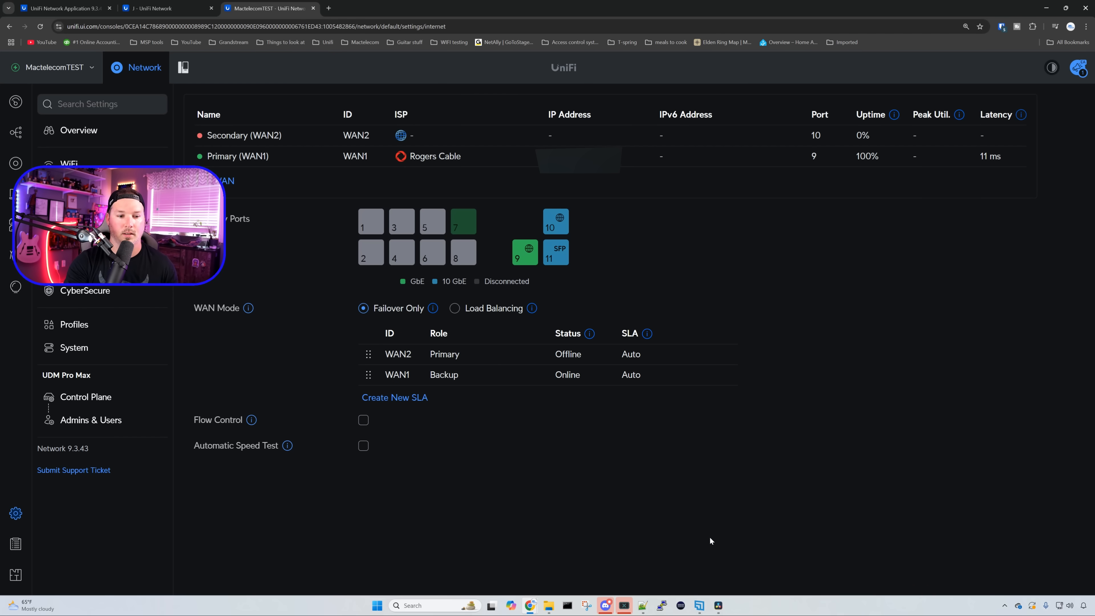
pyautogui.moveTo(704, 514)
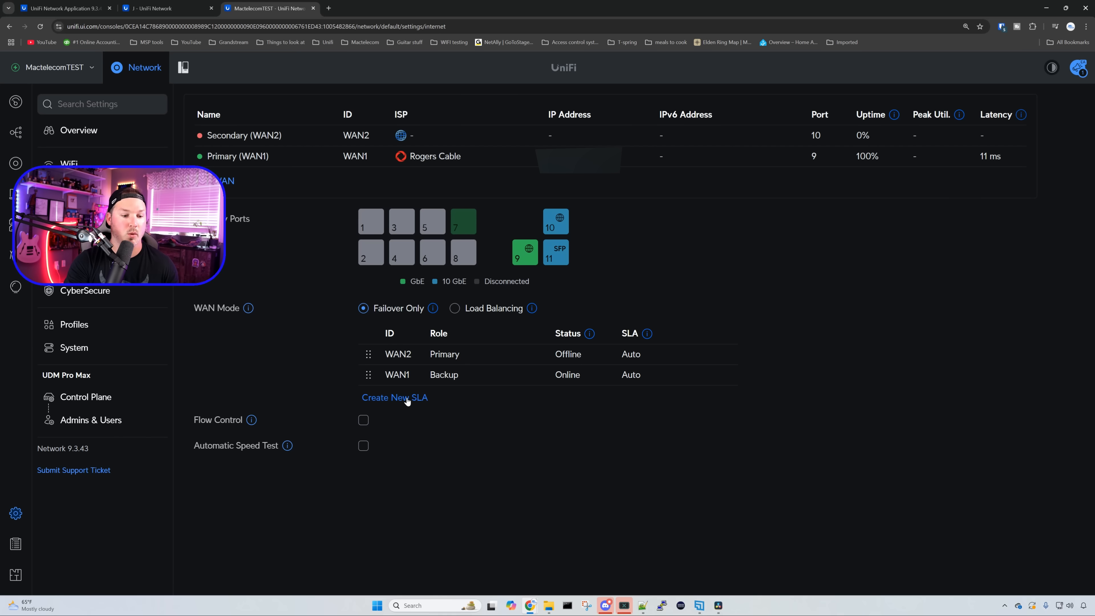
# - Create a new WAN SLA and confirm Verification Server 1 offers Ping and DNS, keeping Ping
pyautogui.click(394, 398)
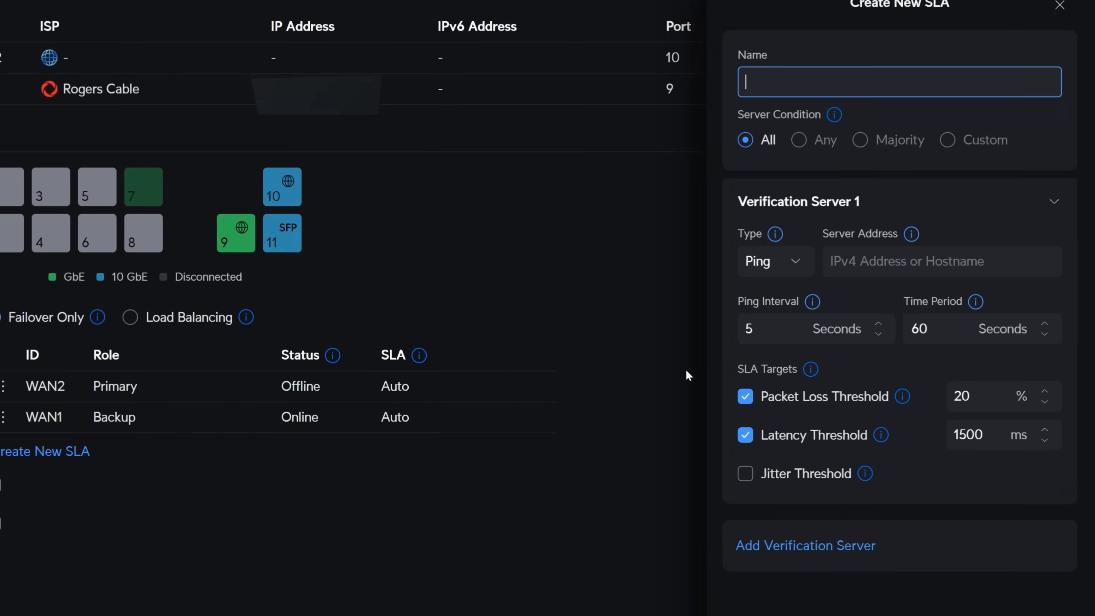
pyautogui.click(775, 261)
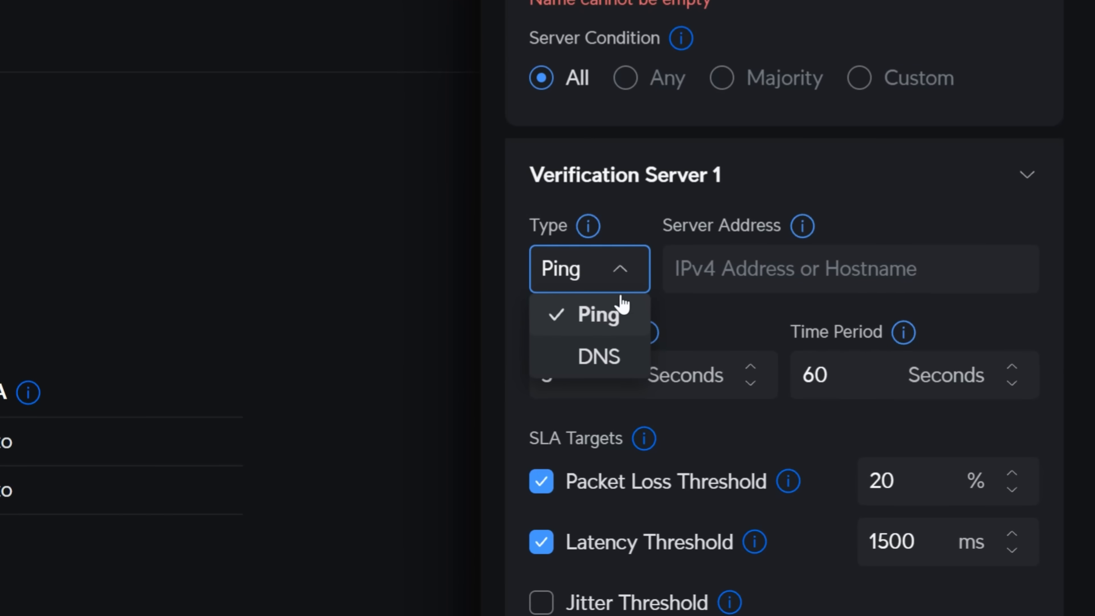
pyautogui.moveTo(793, 455)
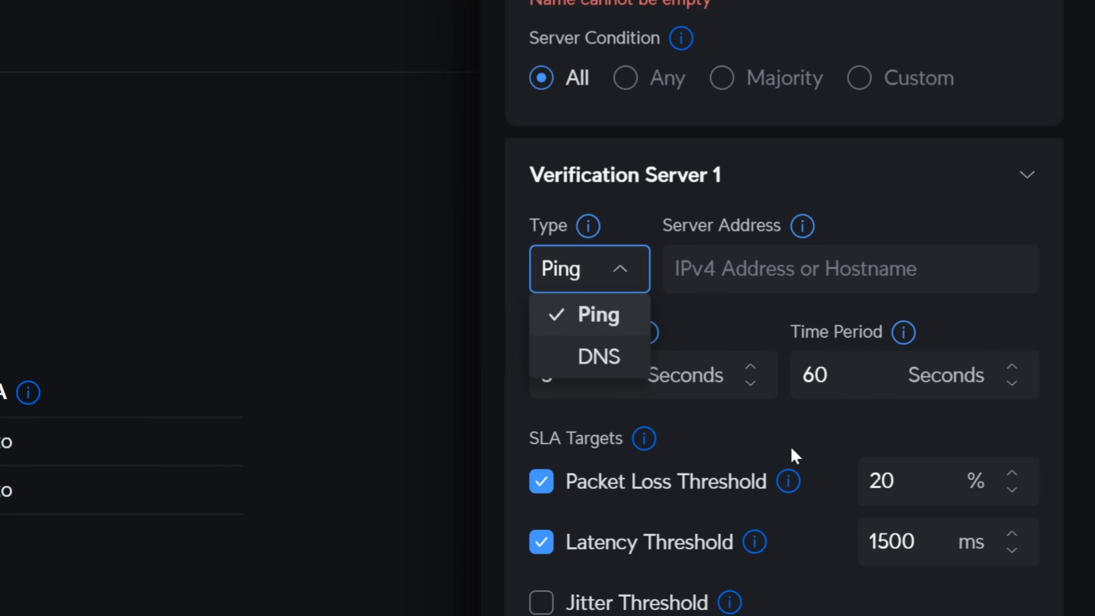
pyautogui.click(597, 314)
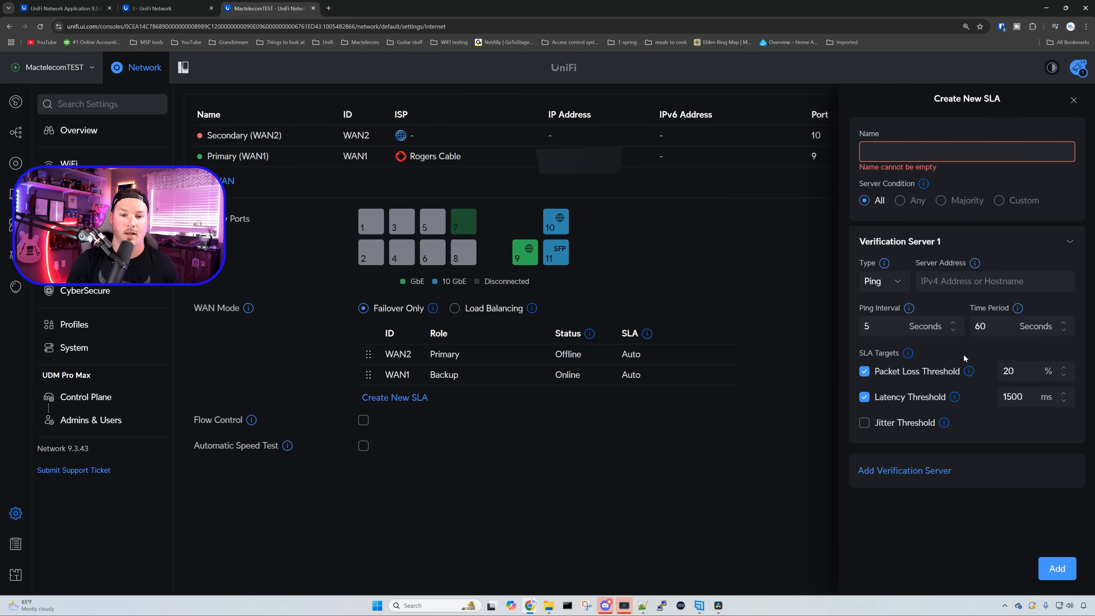
pyautogui.moveTo(905, 470)
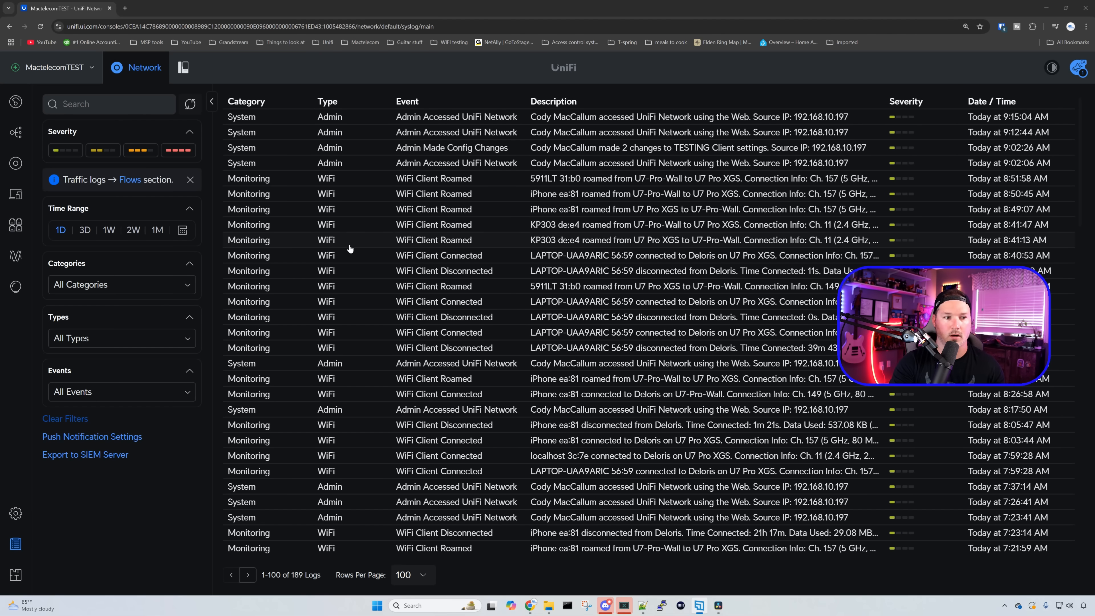
pyautogui.moveTo(342, 130)
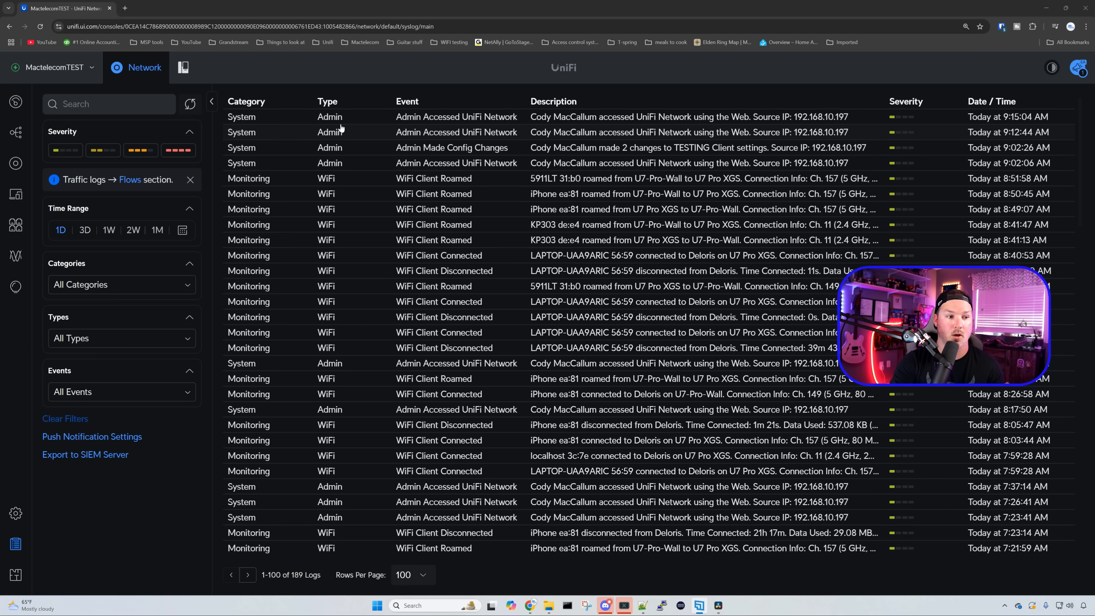
pyautogui.moveTo(433, 120)
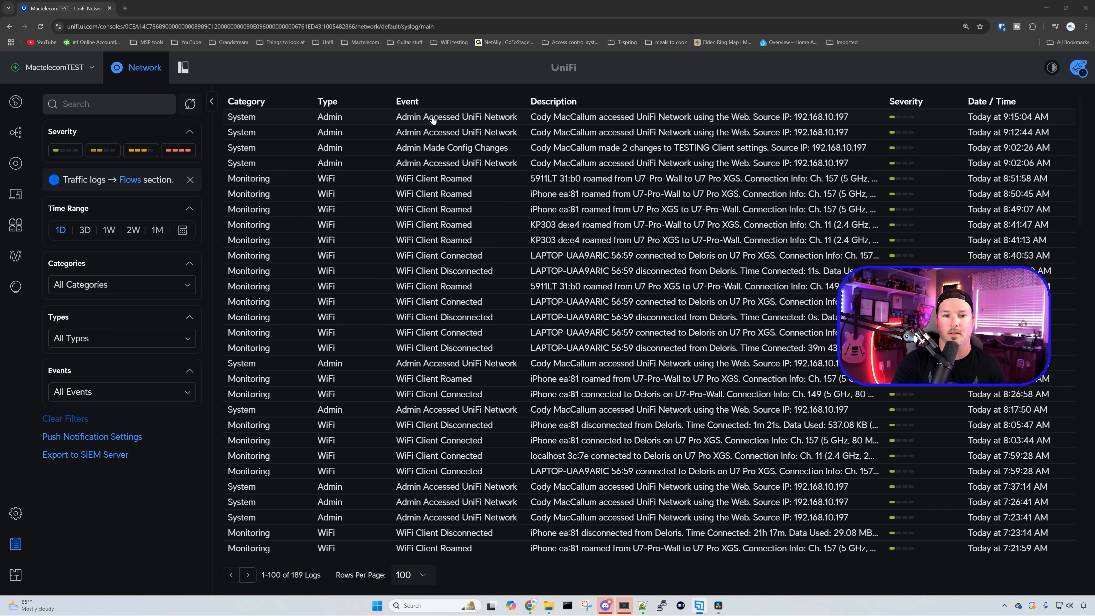
pyautogui.moveTo(603, 127)
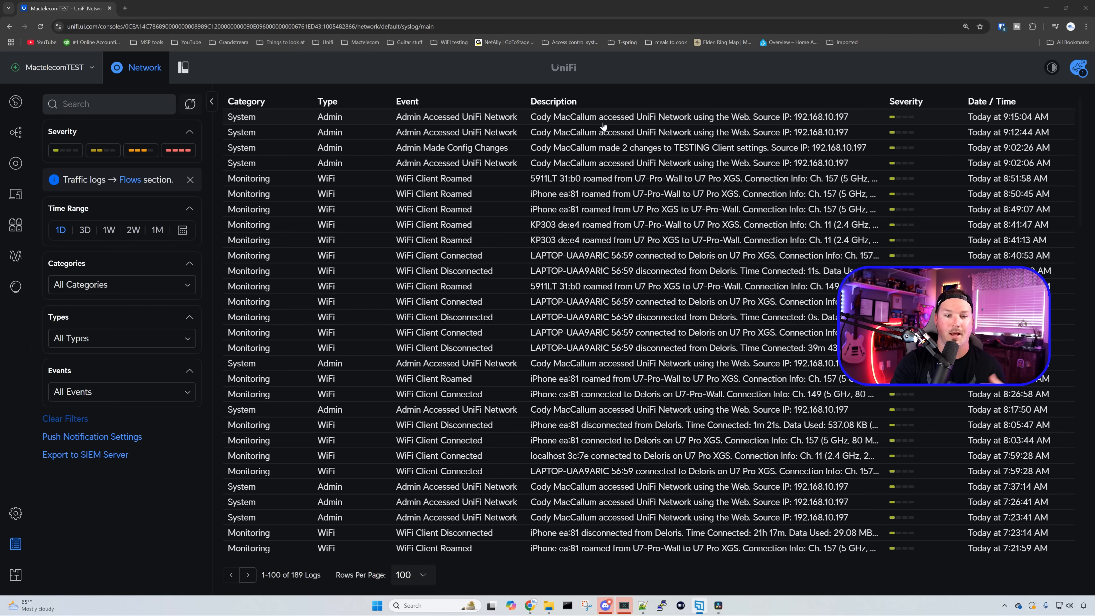
pyautogui.moveTo(601, 125)
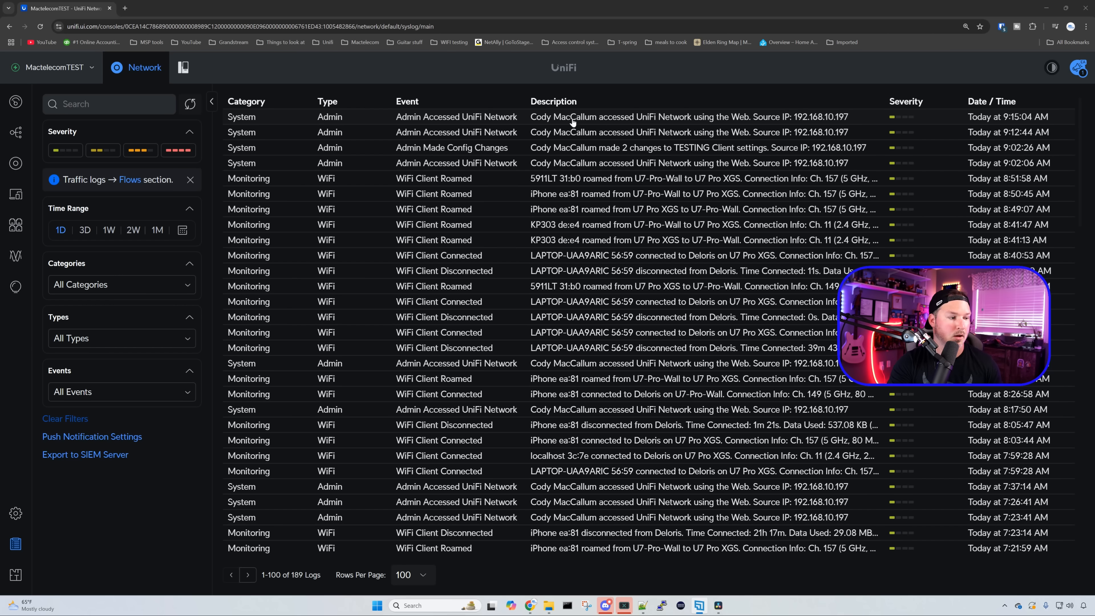
pyautogui.moveTo(137, 133)
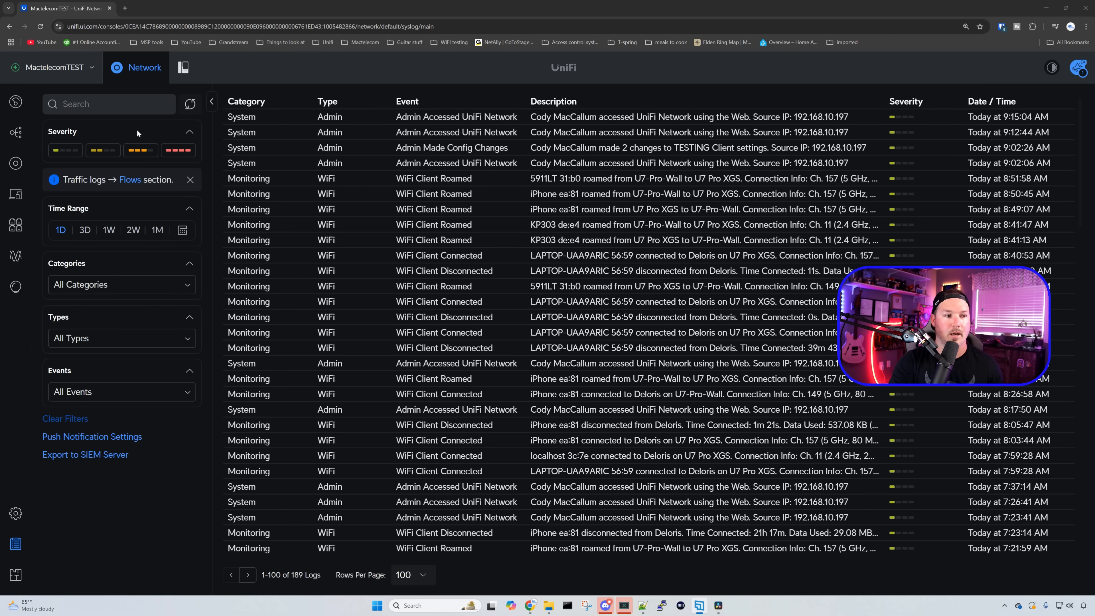
pyautogui.moveTo(139, 149)
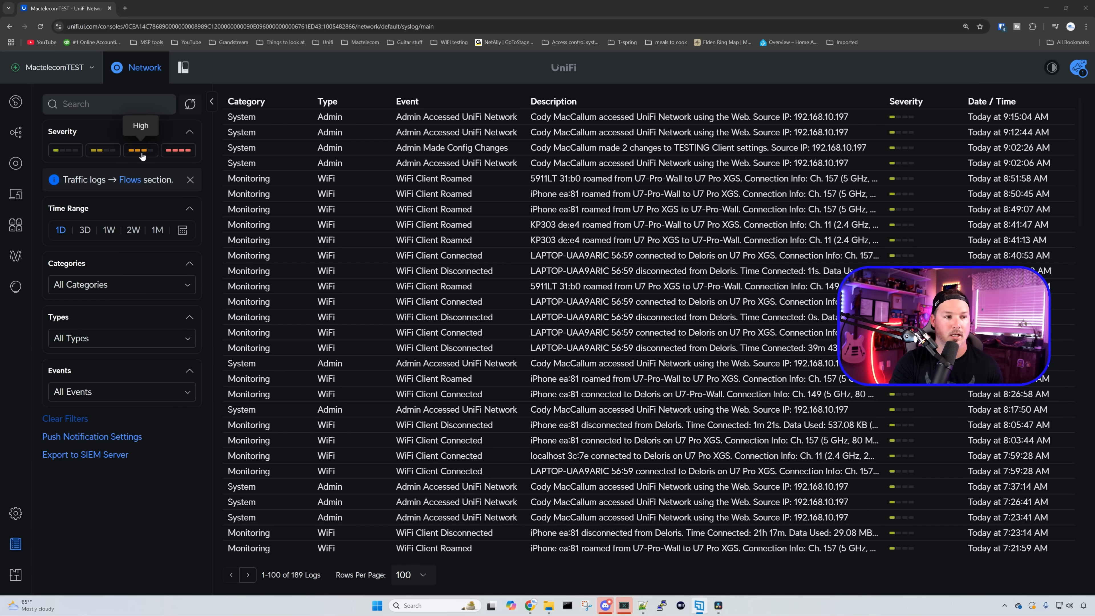
pyautogui.moveTo(178, 150)
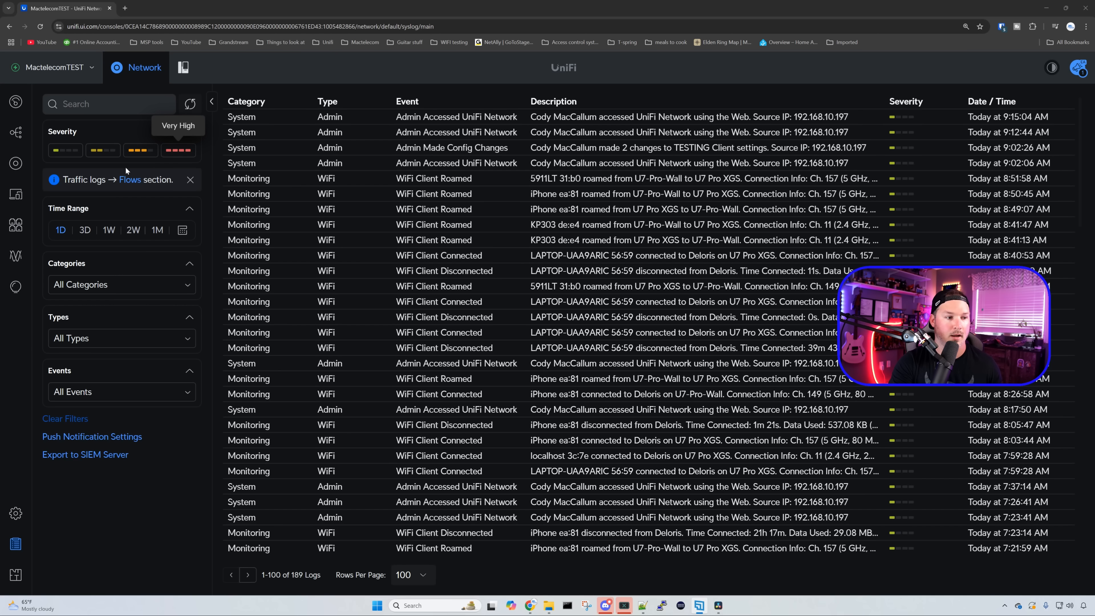
pyautogui.moveTo(128, 179)
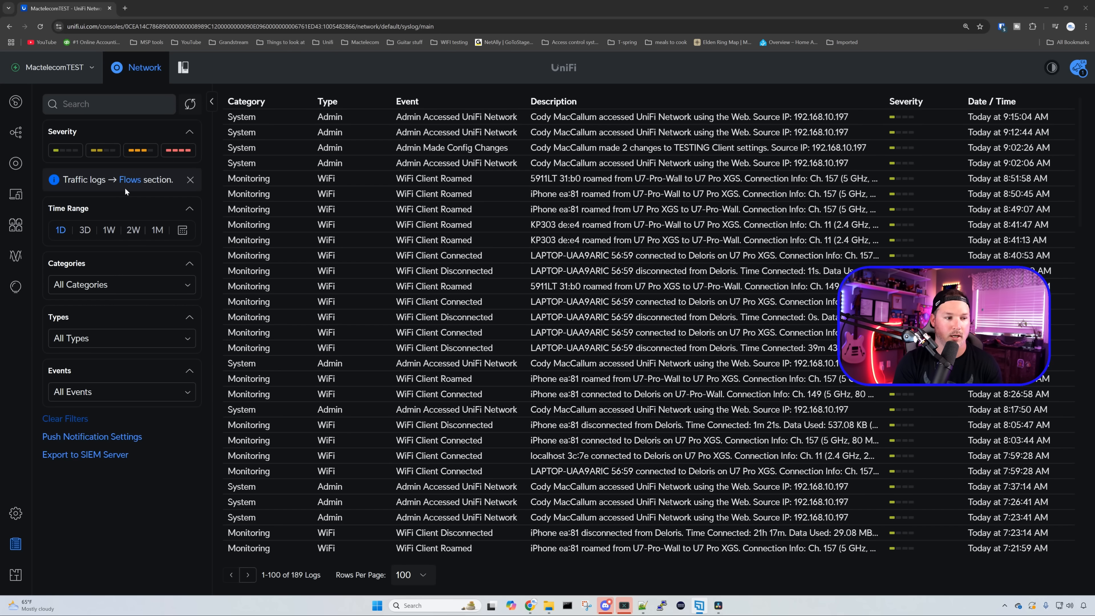
pyautogui.click(121, 284)
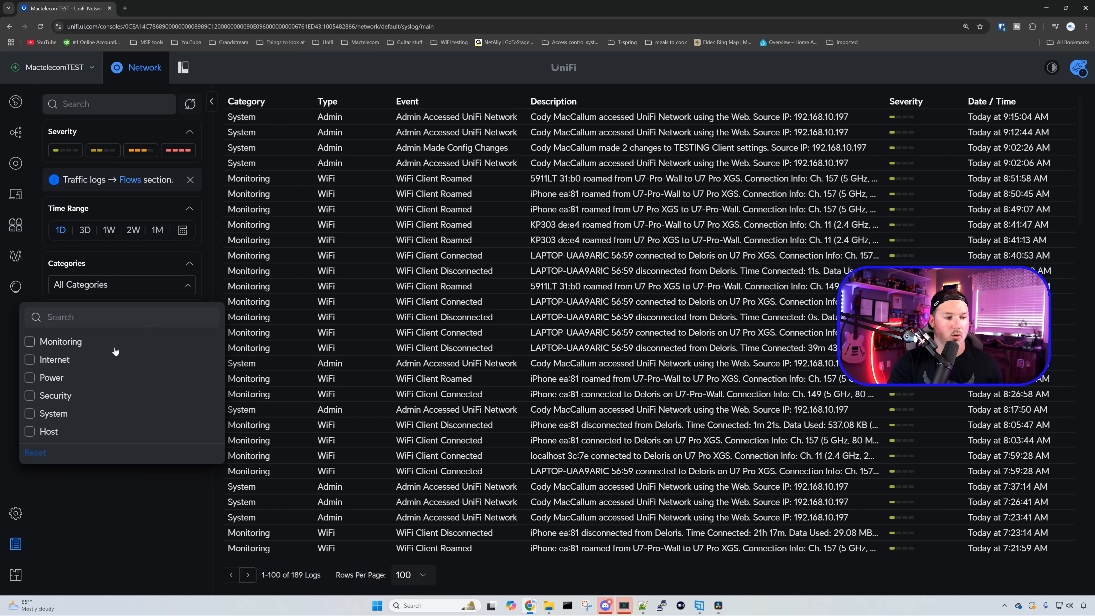
pyautogui.moveTo(79, 402)
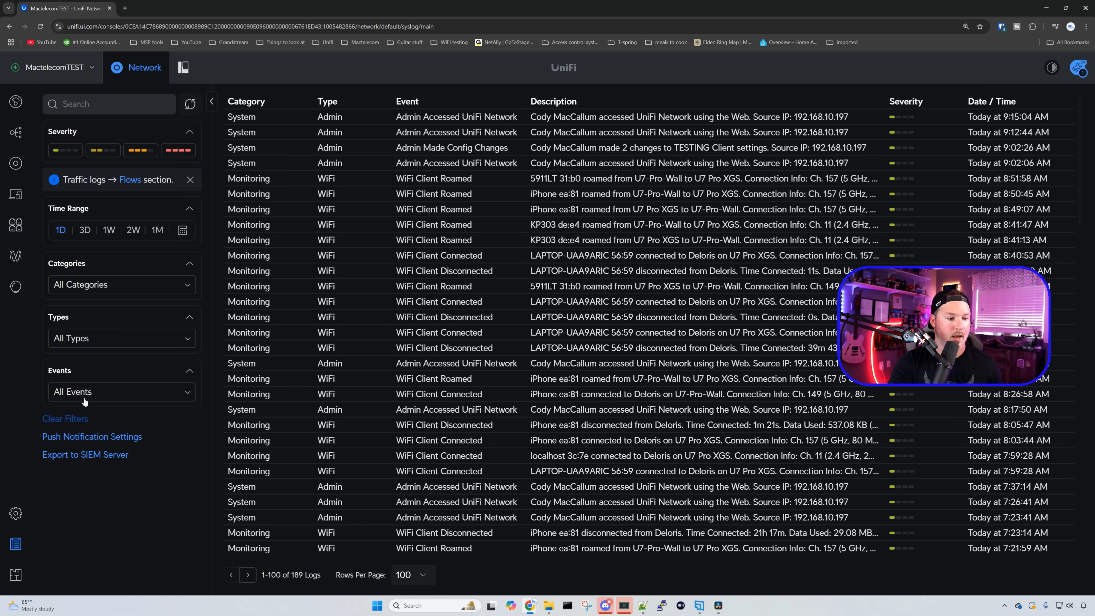
pyautogui.moveTo(124, 405)
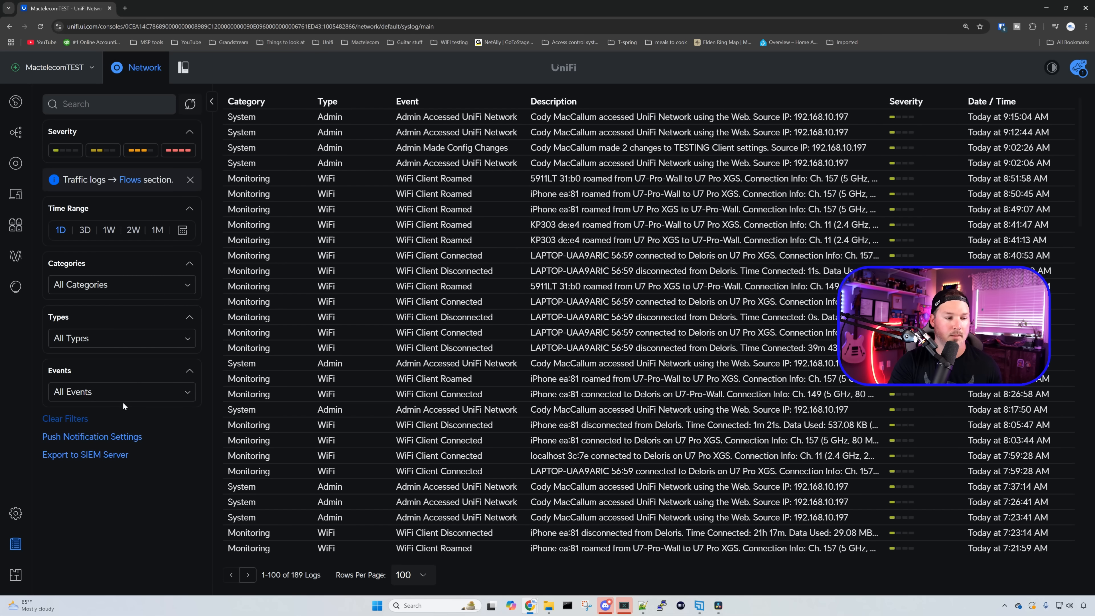
pyautogui.moveTo(91, 444)
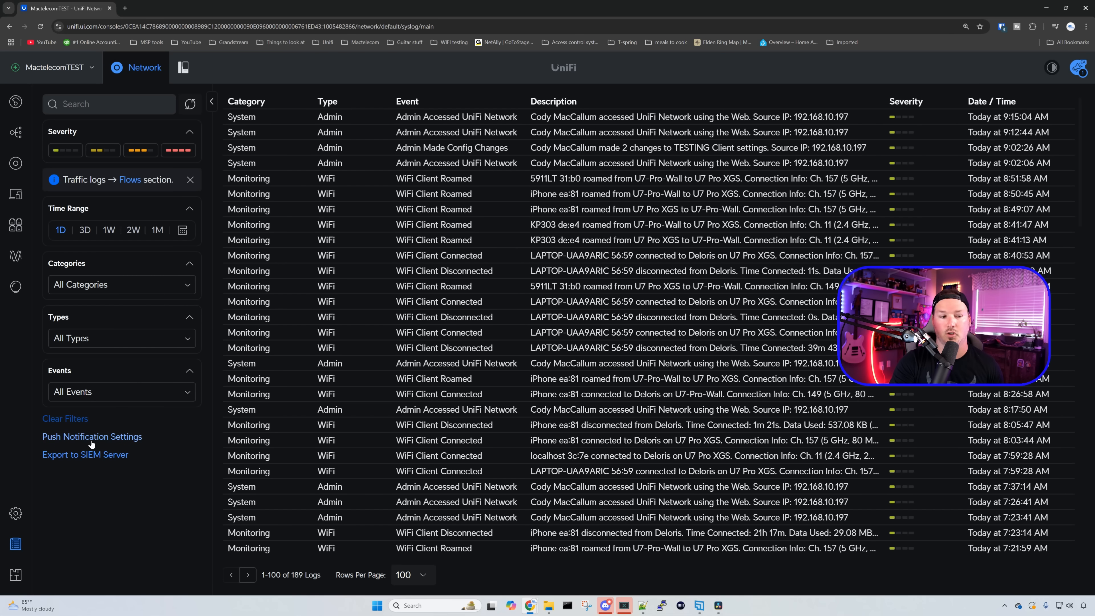
pyautogui.moveTo(86, 459)
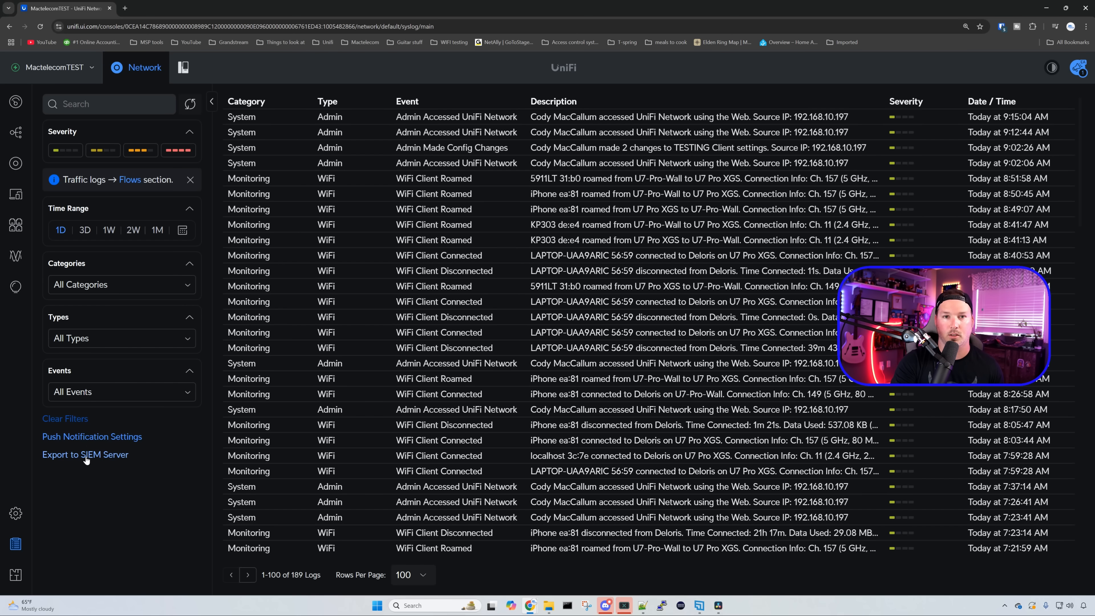